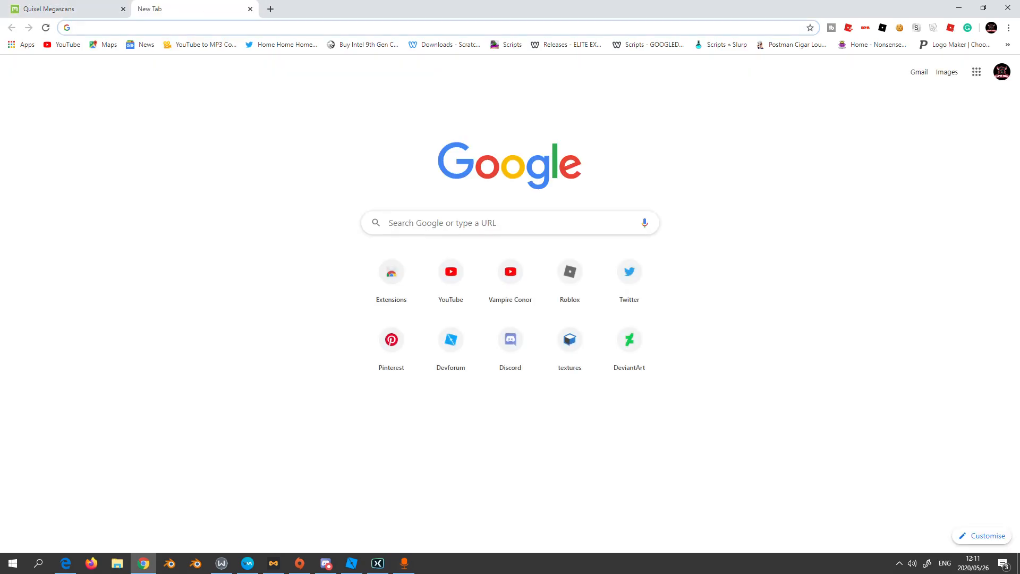
Search the web for 'quixel' and open the official Quixel website from the results.
text(quixel&oq=q&aqs=chrome.0.69i59j69i57j0l2j46l2j0l2.1263j0j8&sourceid=chrome&ie=UTF-8)
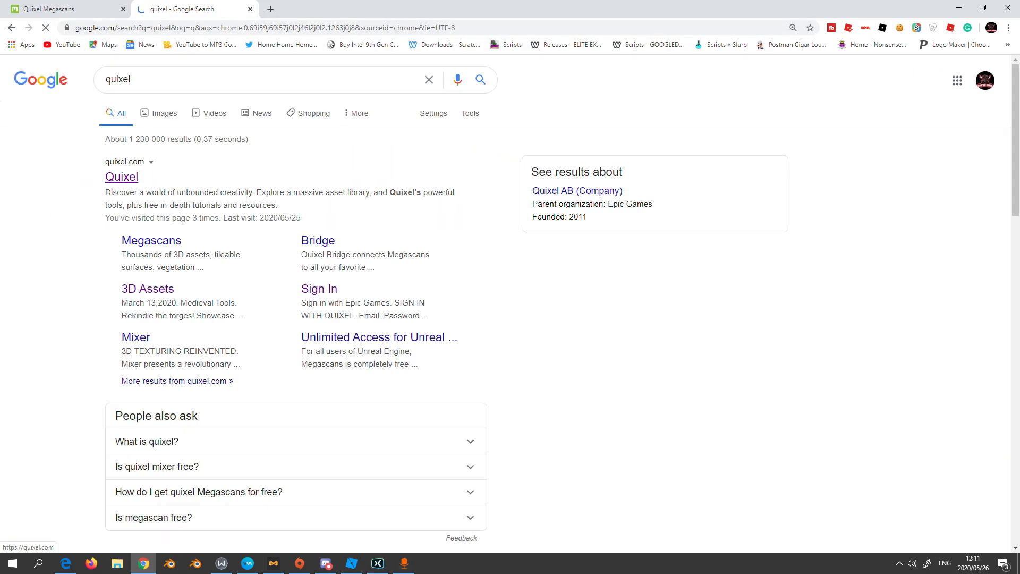
click(121, 177)
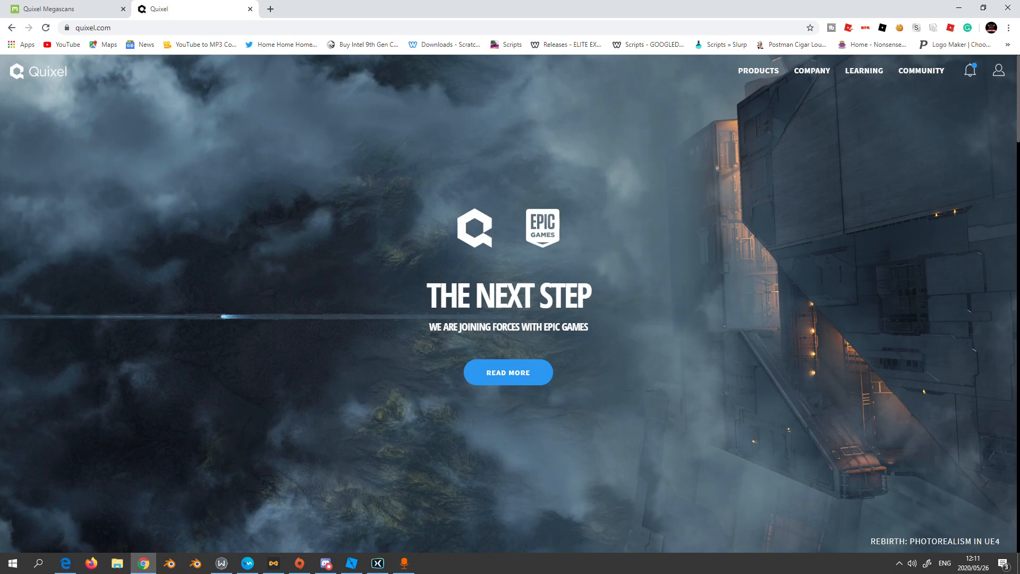
Use the PRODUCTS menu's Browse Megascans link to reach the 3D Assets Assembly library.
click(757, 71)
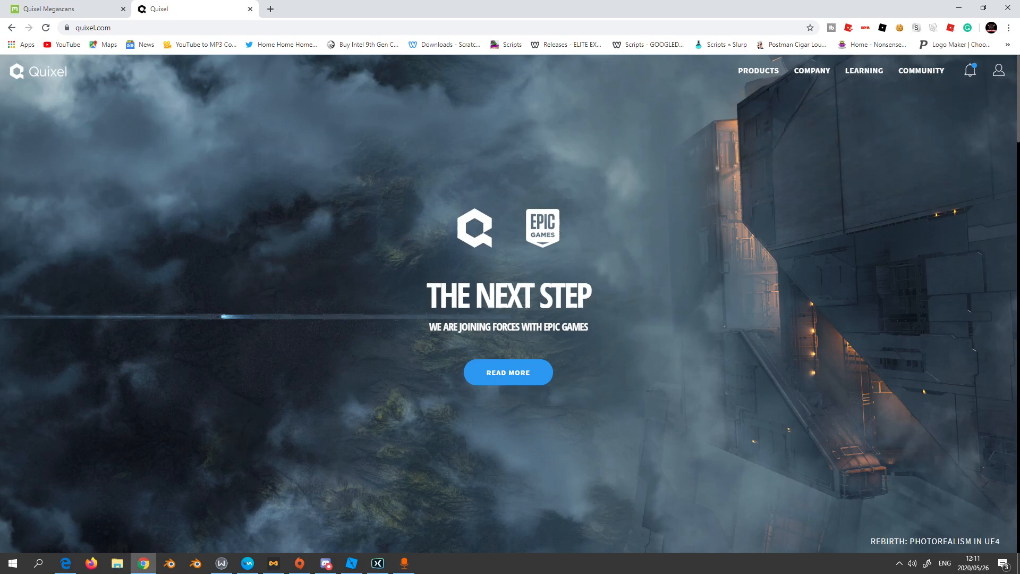
click(757, 70)
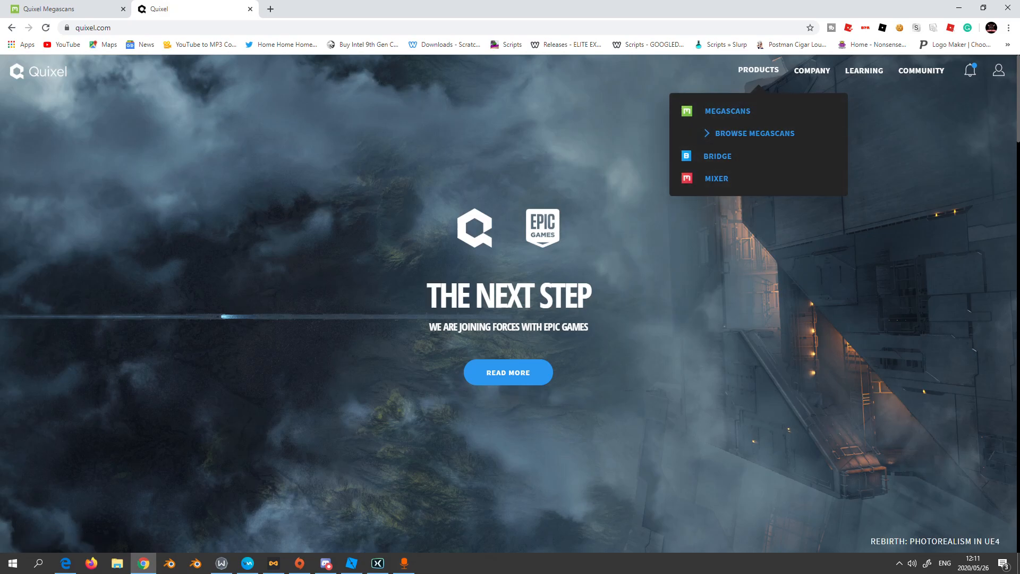
mouse_move(727, 110)
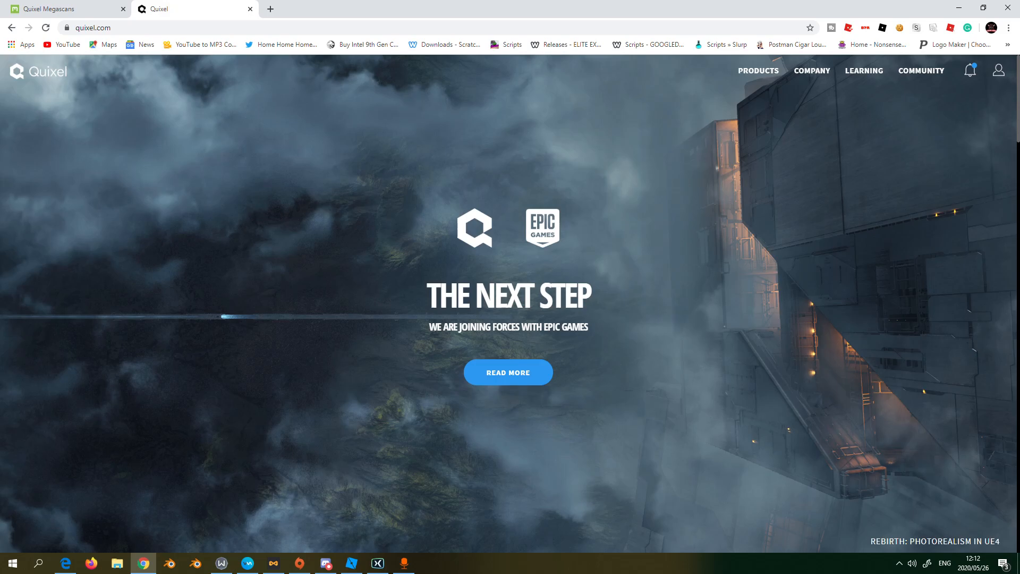
click(757, 70)
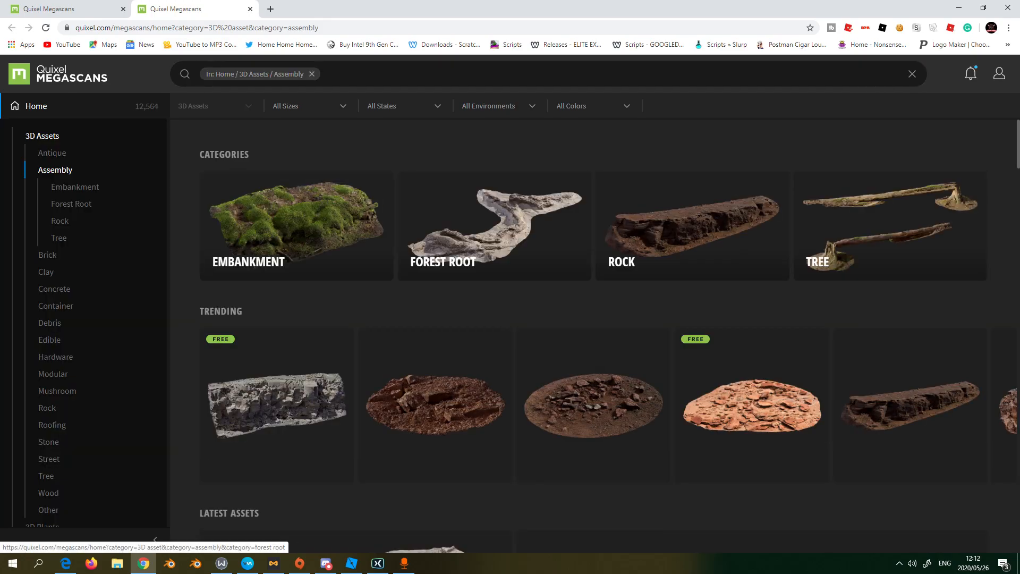
Filter the Megascans library to the Wood Tool category listing axes, hammers and mallets.
scroll(down, 3)
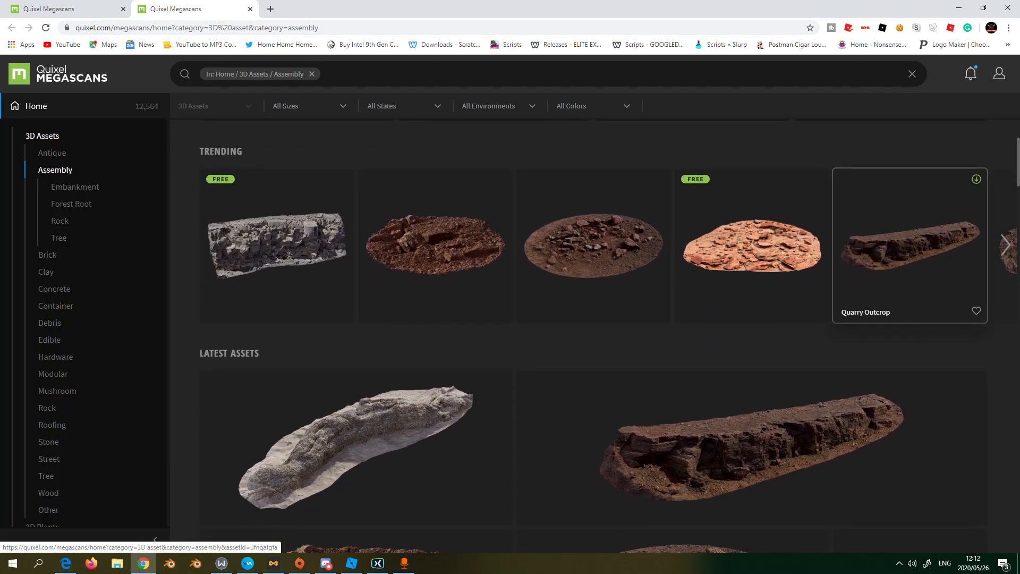
scroll(down, 3)
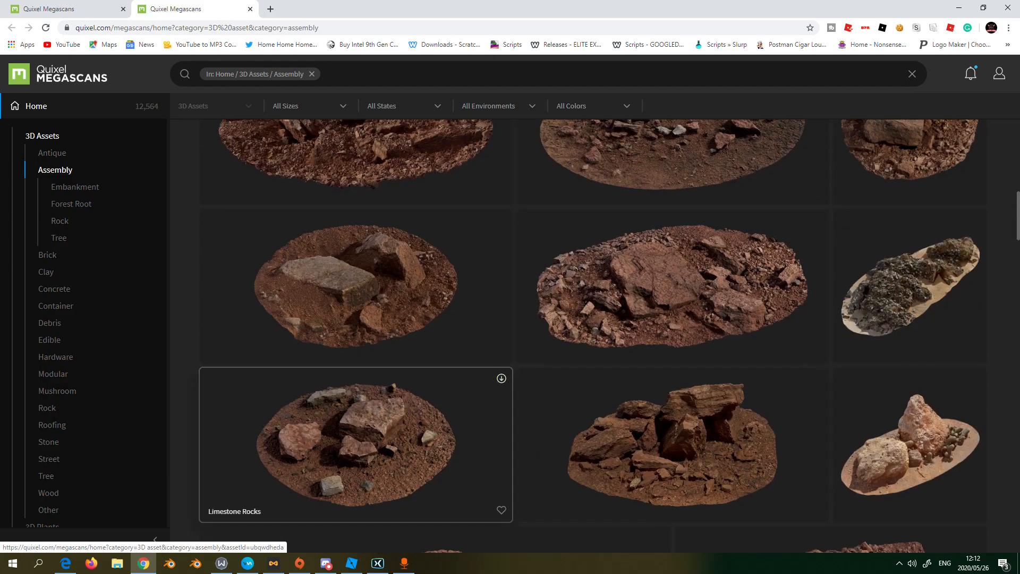
scroll(down, 3)
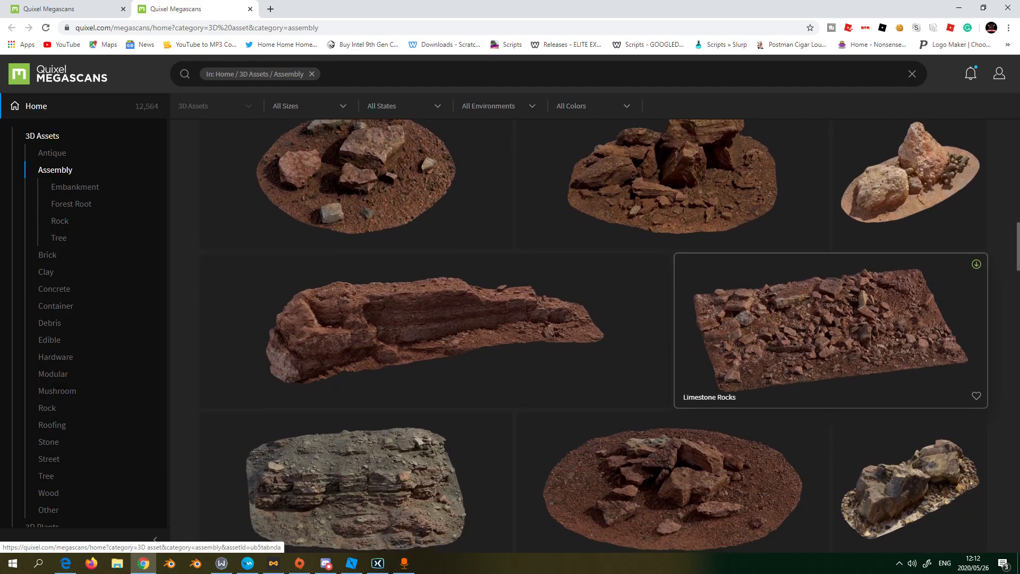
scroll(down, 3)
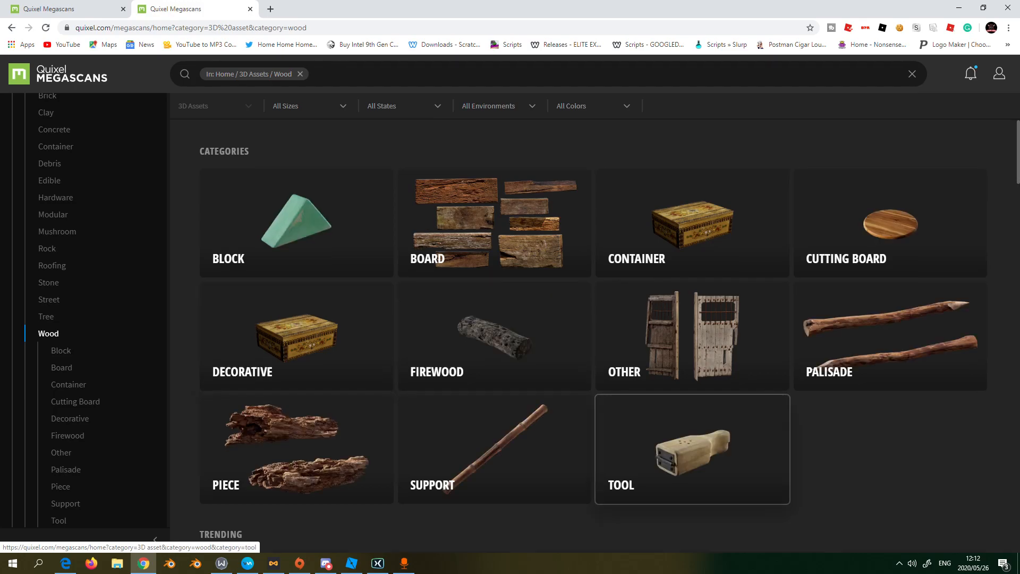
click(690, 448)
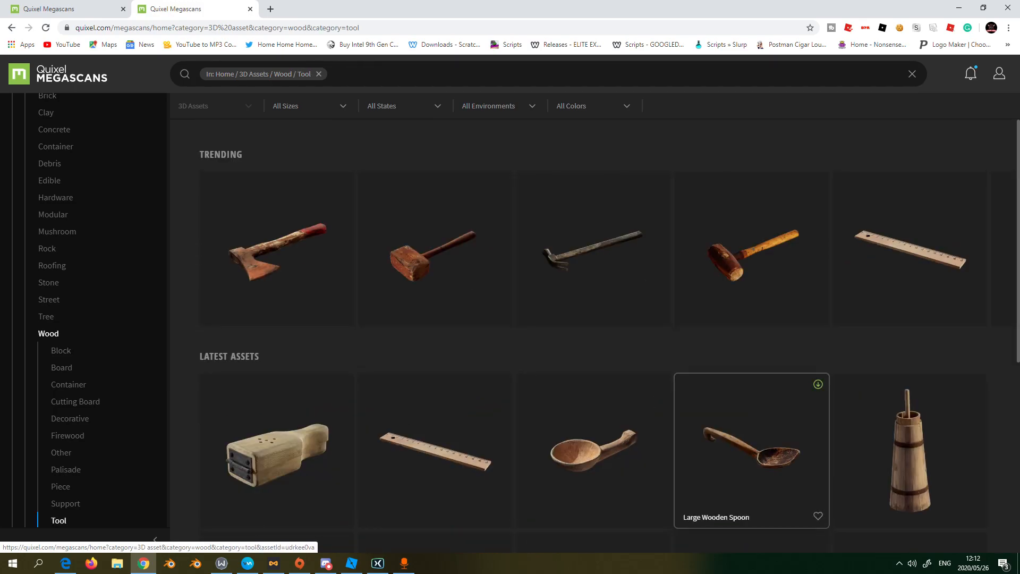
scroll(down, 3)
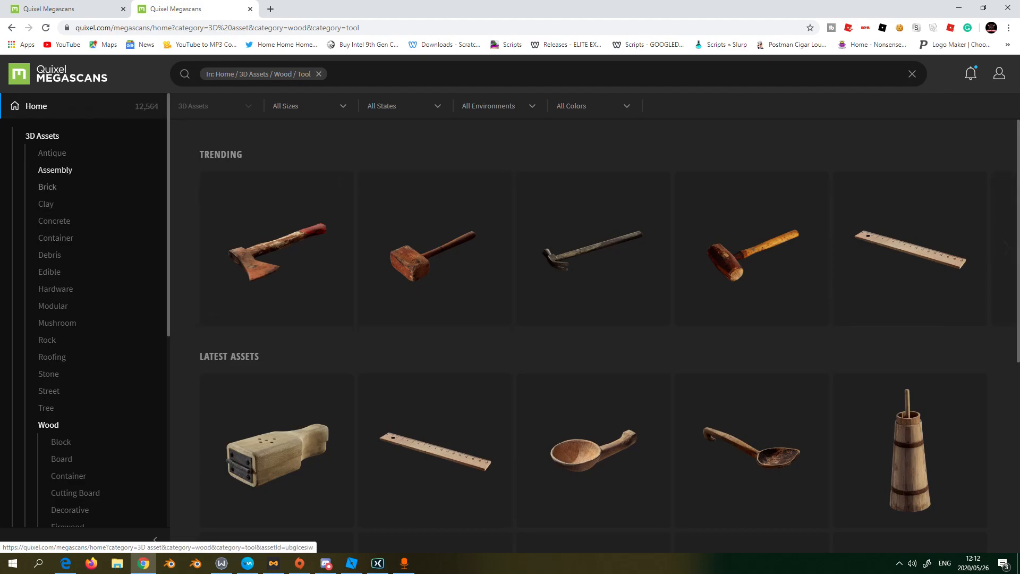
scroll(down, 3)
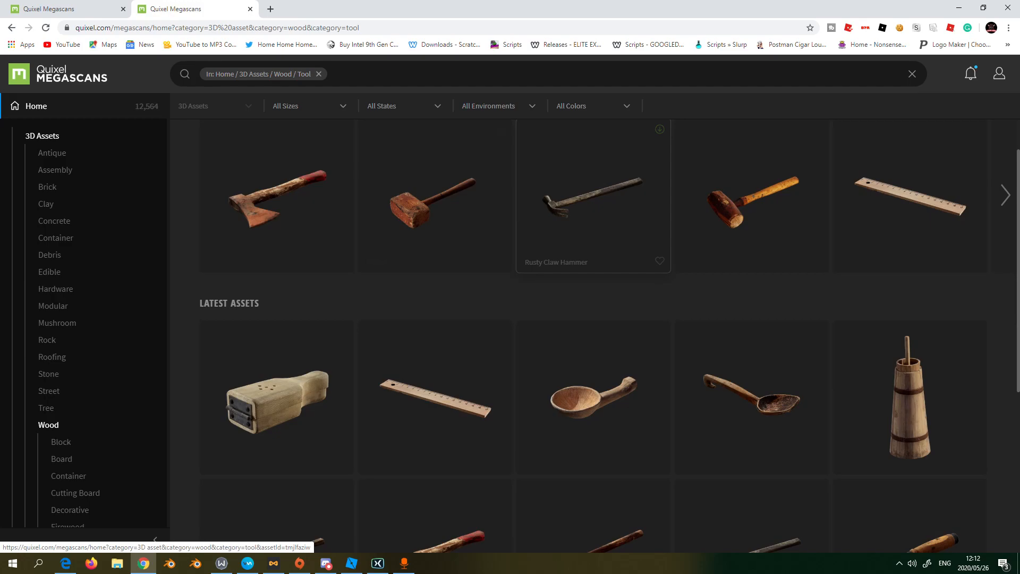
mouse_move(435, 202)
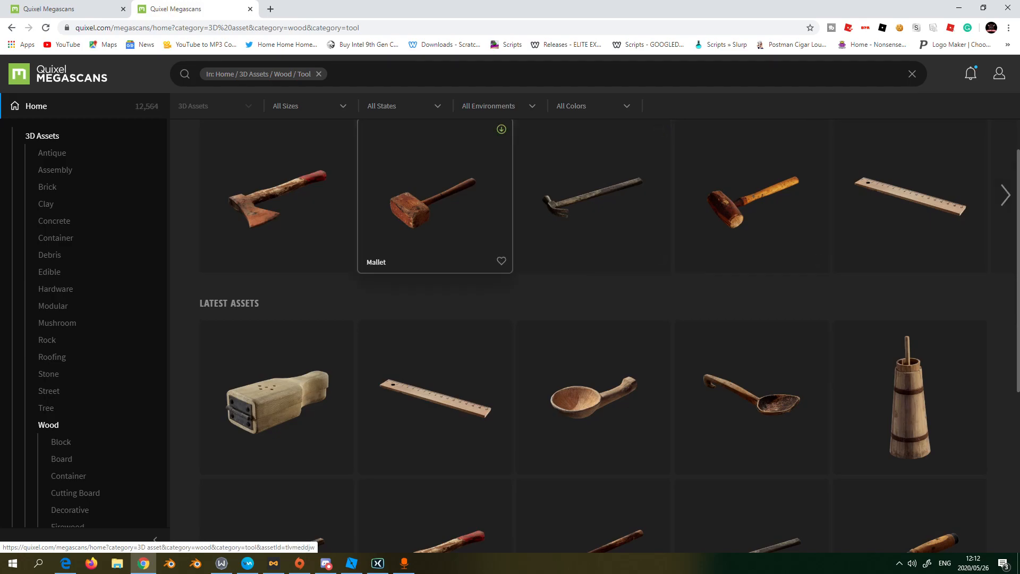
Open the Mallet asset and switch its download resolution from 4K to 2K.
click(434, 202)
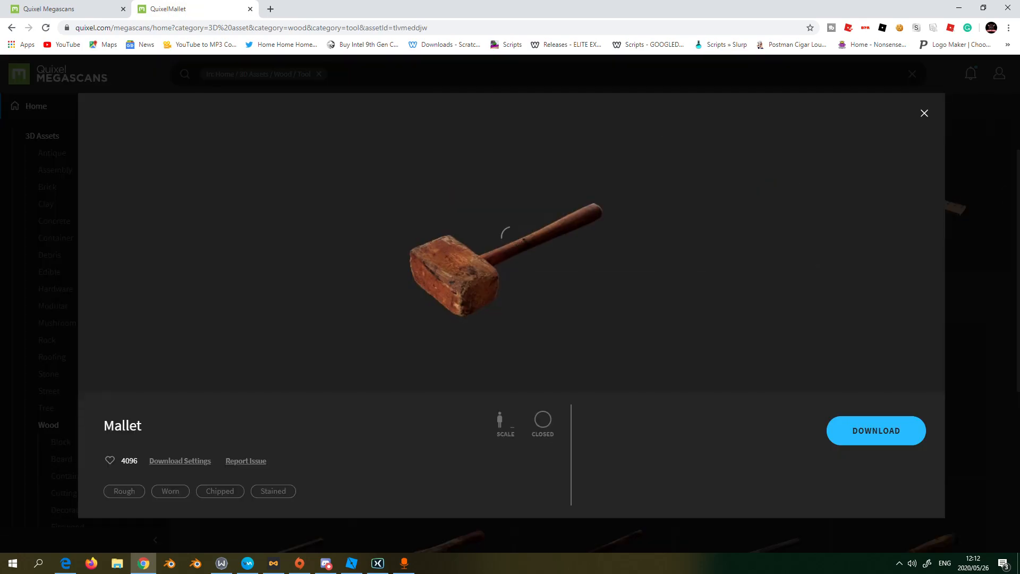
click(180, 461)
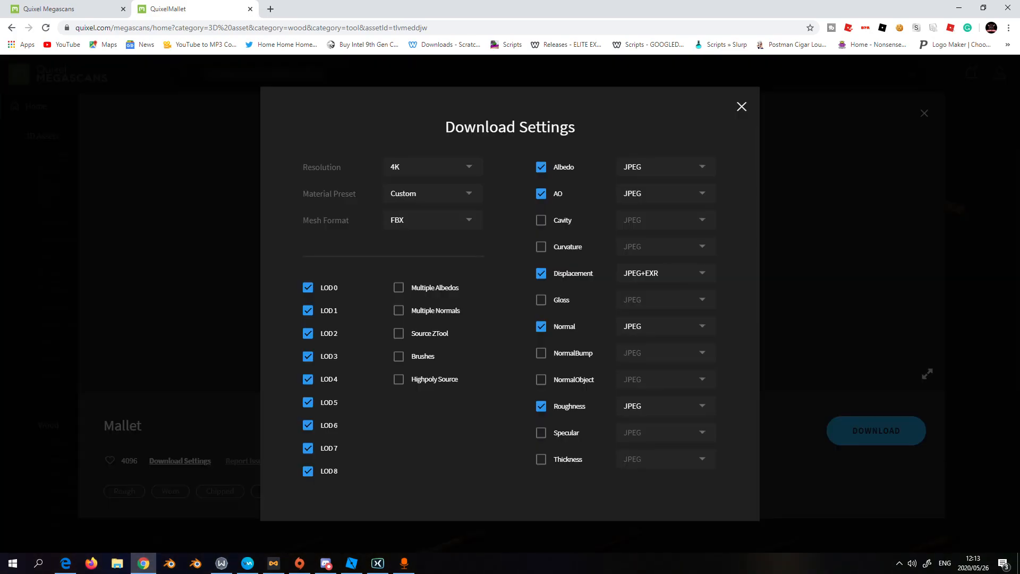
click(431, 167)
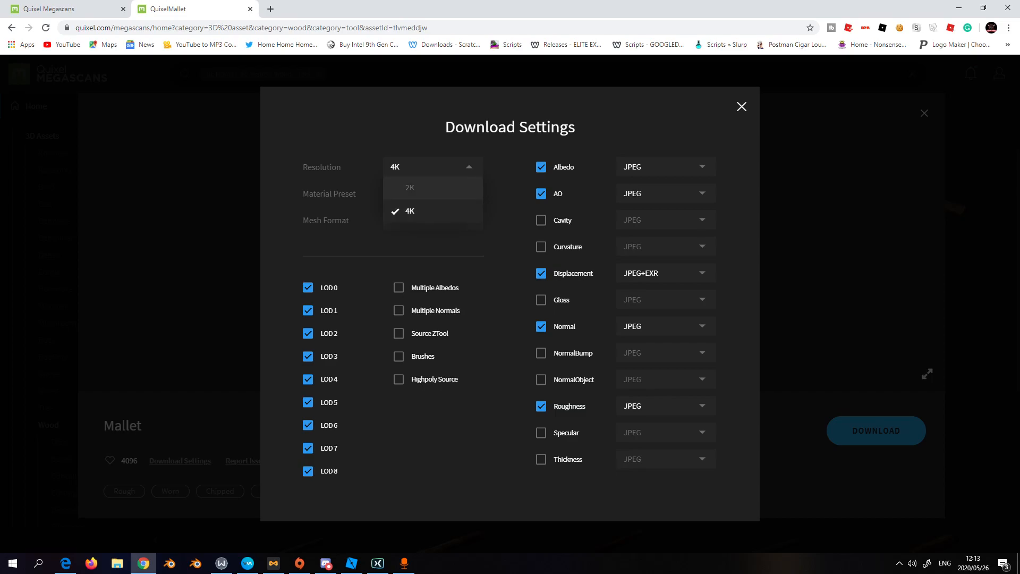
click(409, 187)
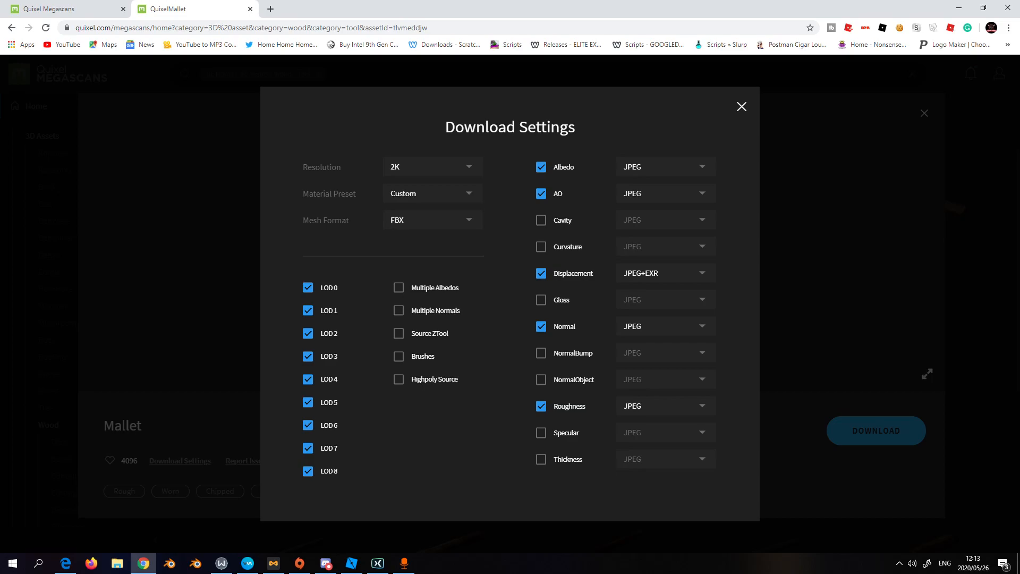
click(741, 106)
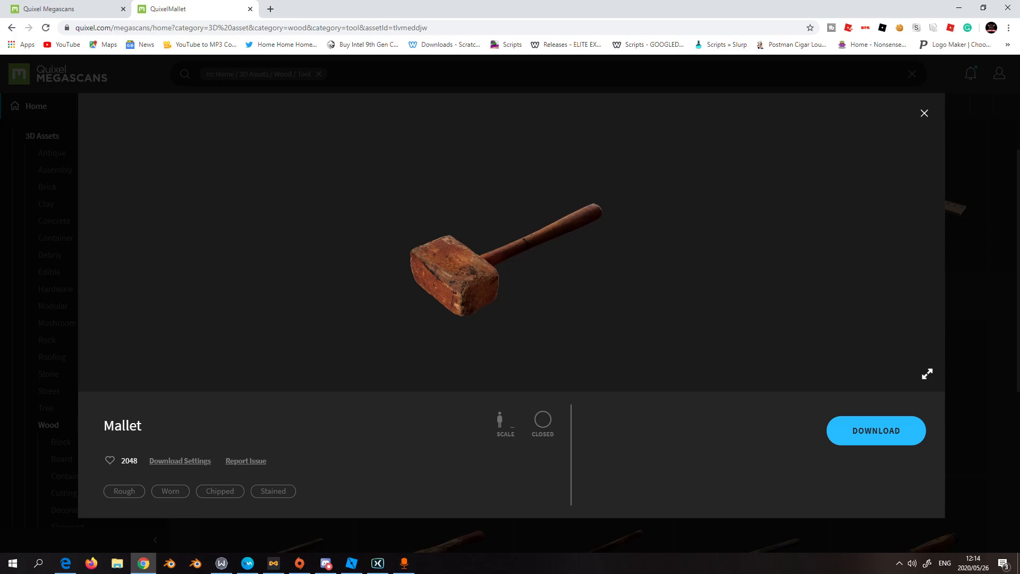
Recheck download settings, add the Mallet to owned assets, and download it.
click(180, 460)
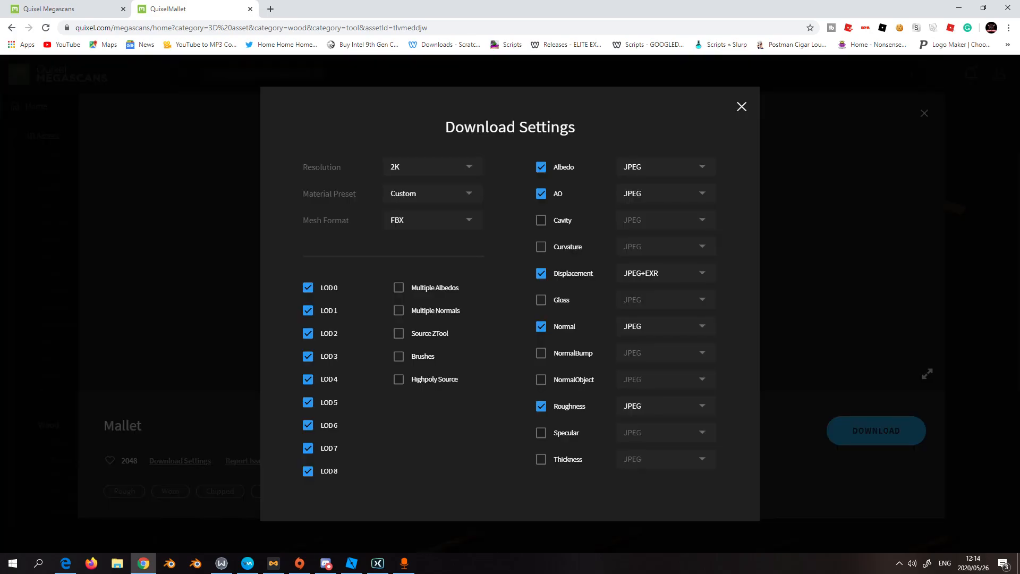
click(741, 107)
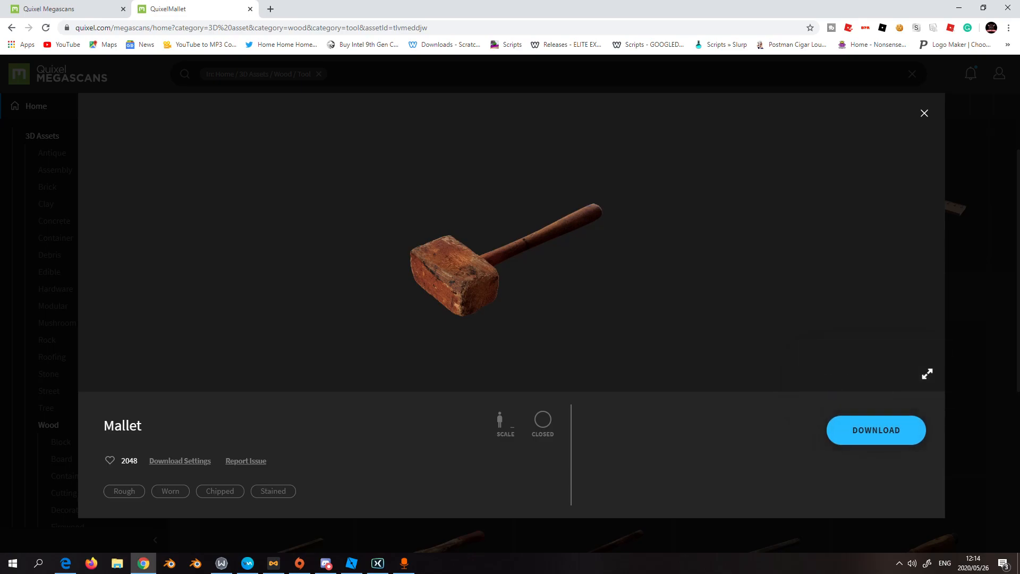
click(875, 430)
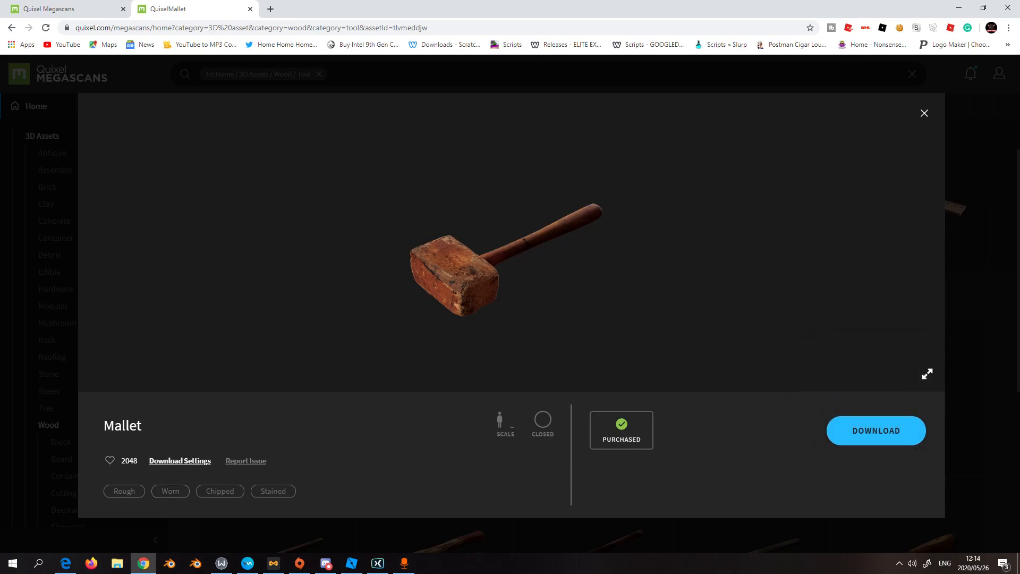
click(875, 430)
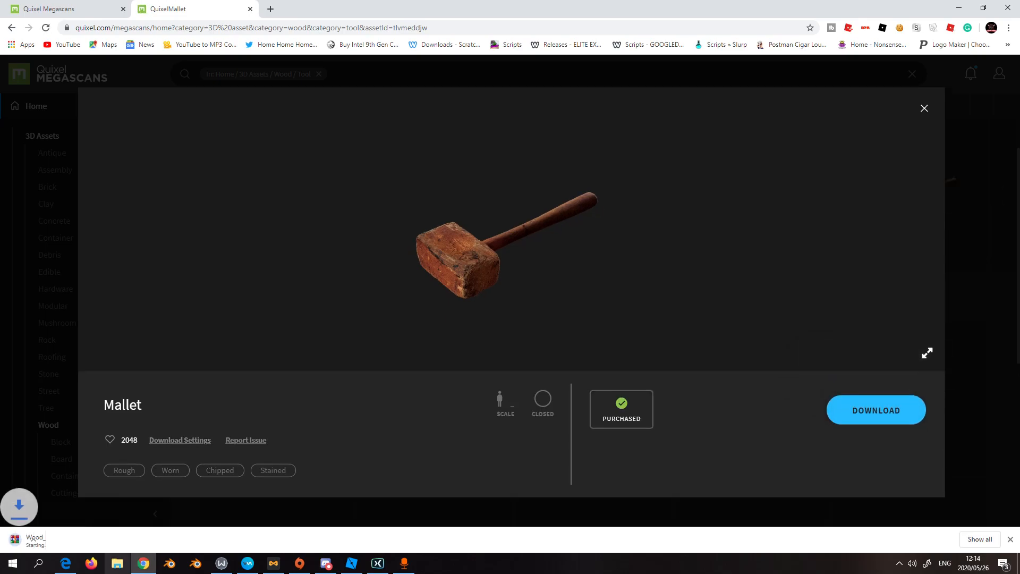
click(875, 410)
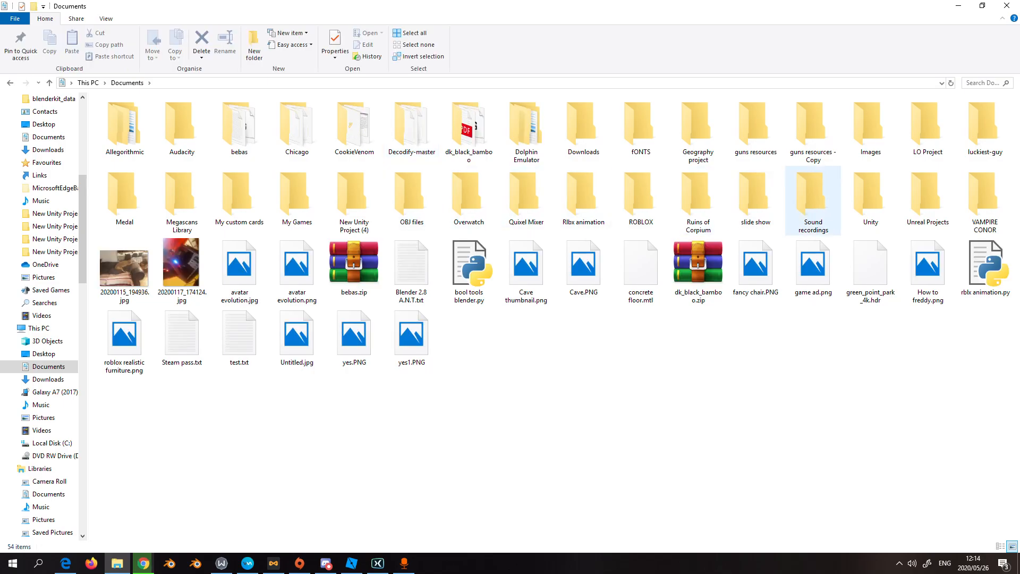
Navigate through VAMPIRE CONOR, conor, ROBLOX STUDIO STUFF and Twisted tales to Assets > wood.
double_click(983, 124)
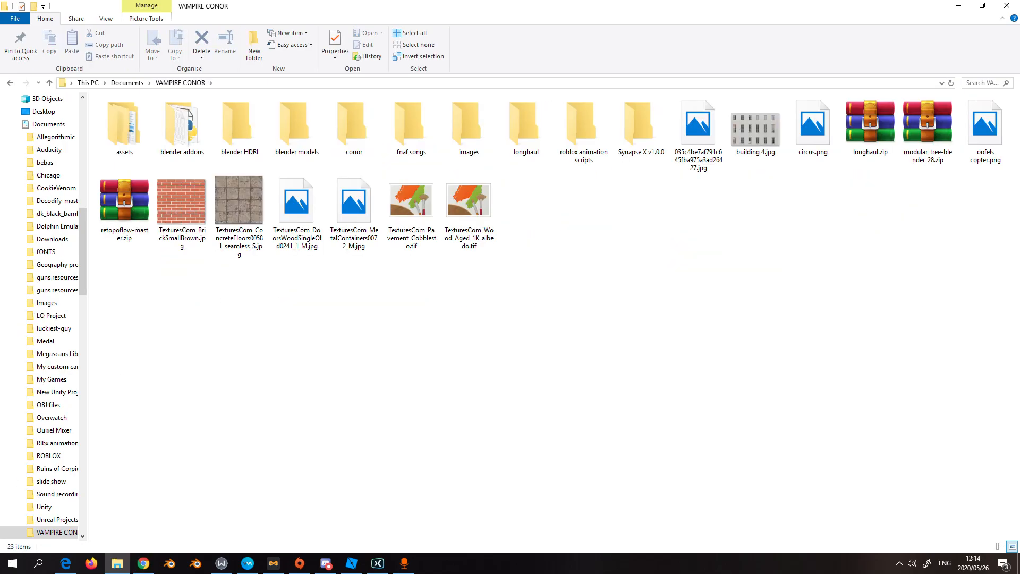
double_click(353, 124)
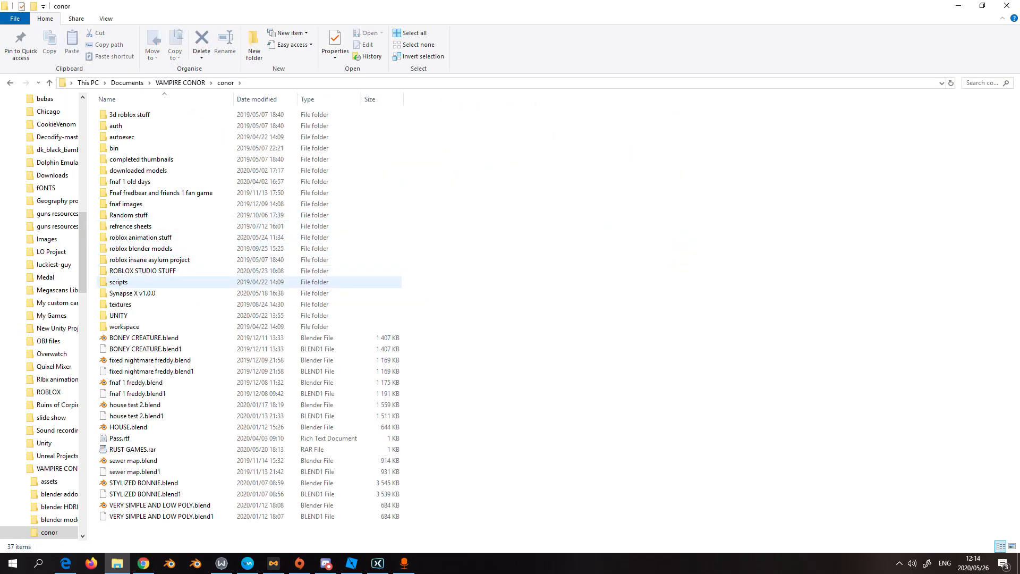
double_click(142, 271)
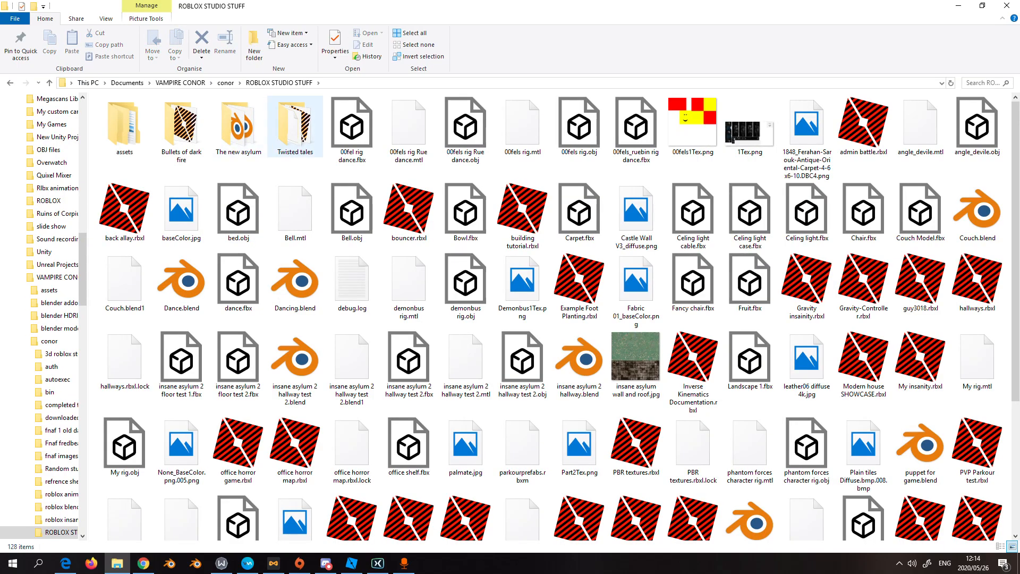
double_click(295, 124)
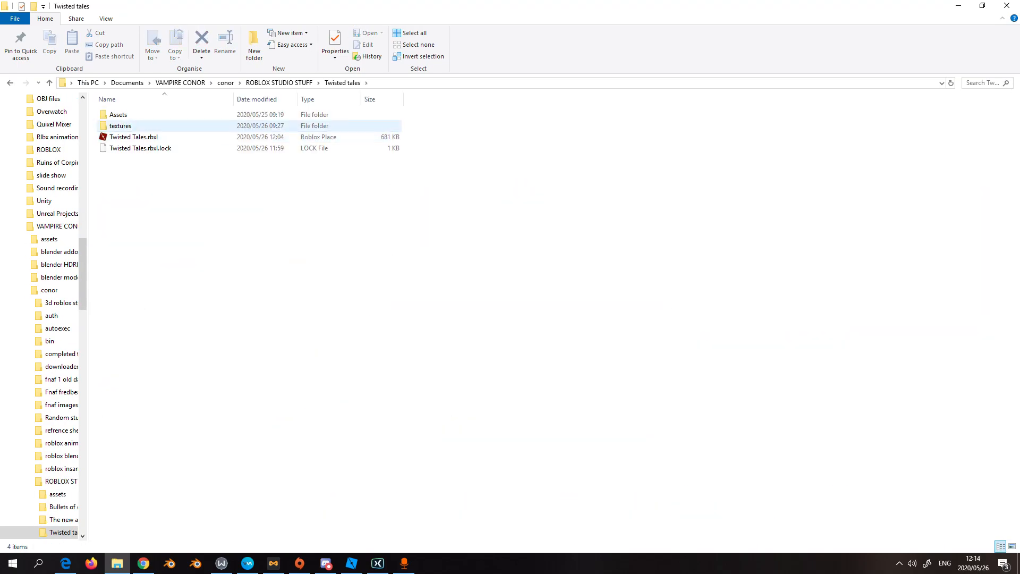
double_click(117, 115)
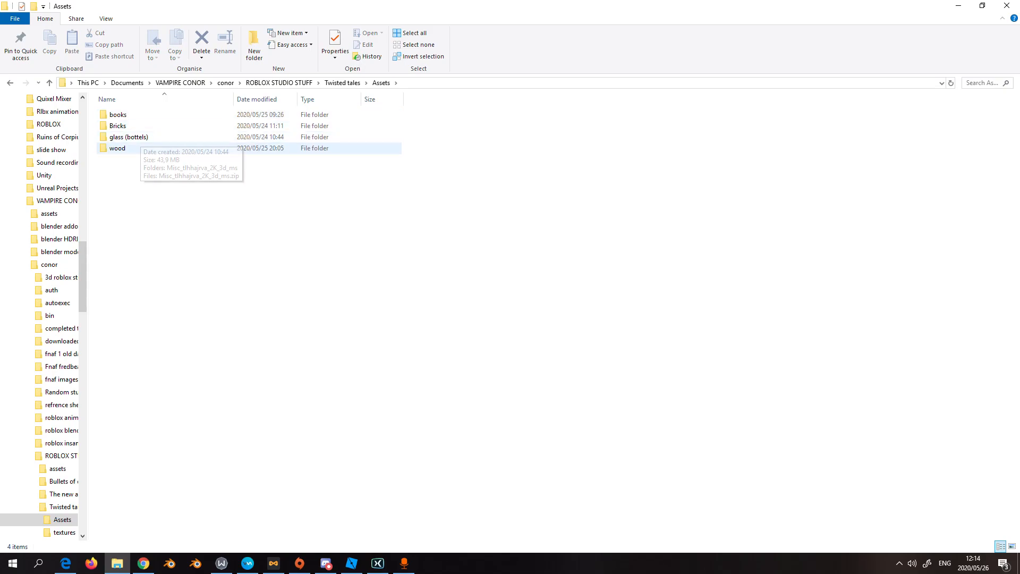
double_click(117, 148)
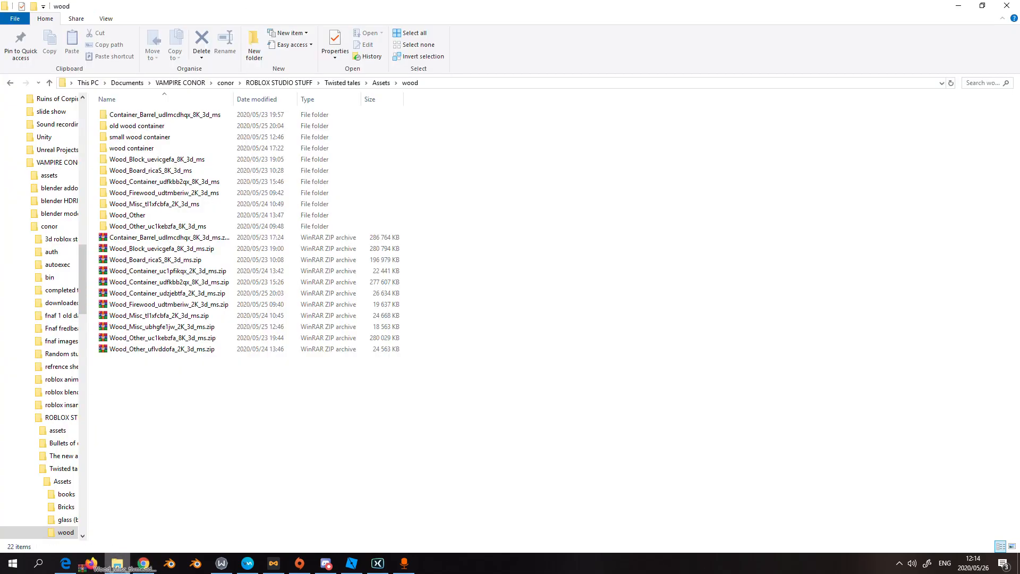
Rename the extracted Wood_Misc_tlvmeddjw_2K_3d_ms folder to 'Wood mallet'.
click(162, 325)
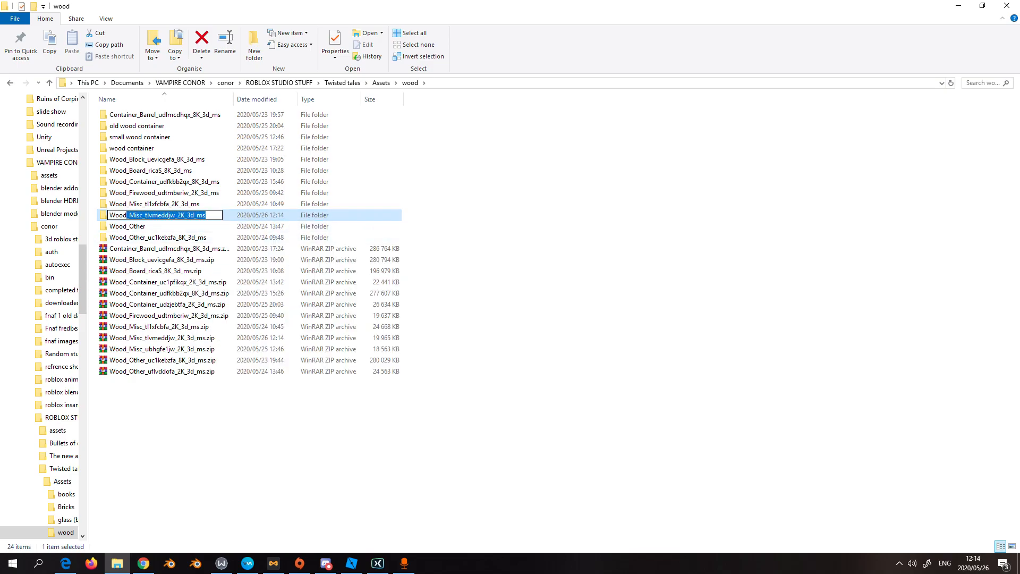
text(Wood mal)
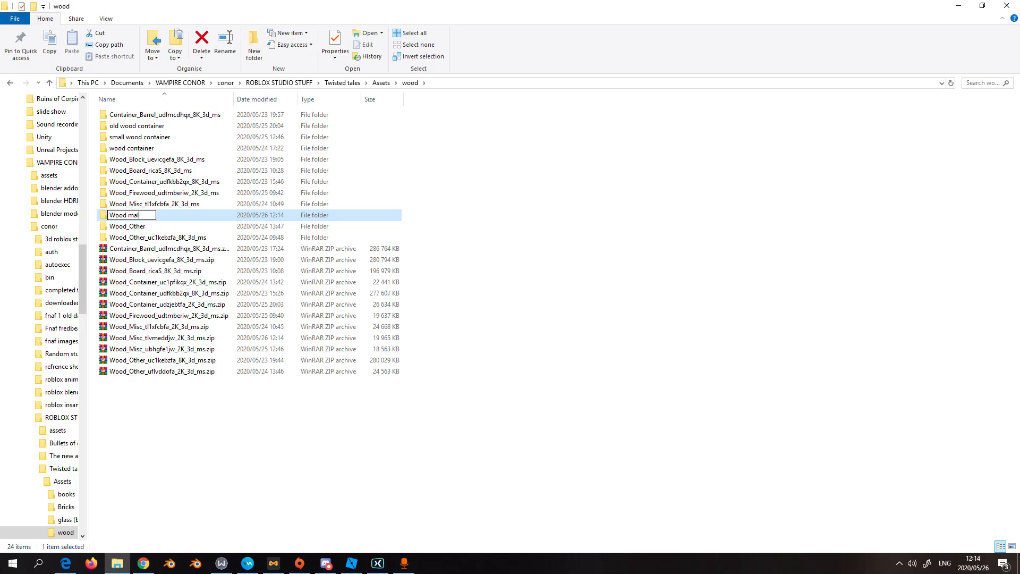
key(enter)
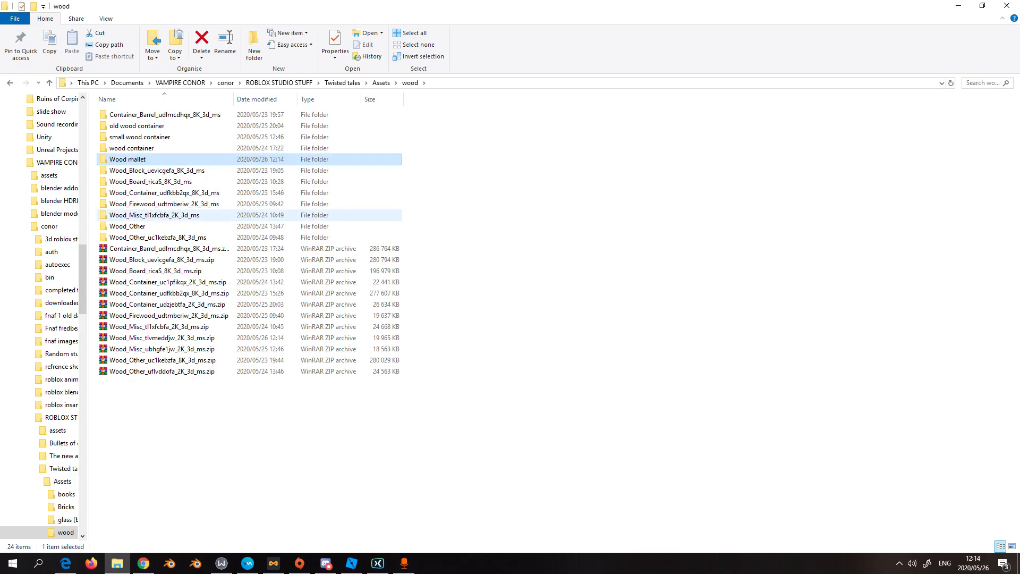
Inspect the Wood mallet folder's LOD0, LOD1, LOD4, LOD7 meshes and roughness texture.
double_click(127, 159)
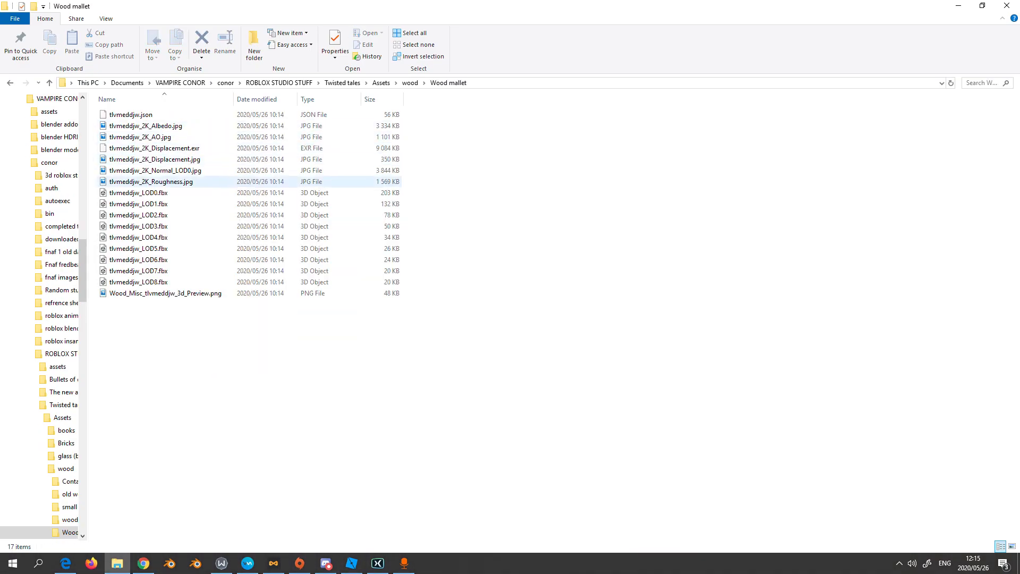
click(139, 203)
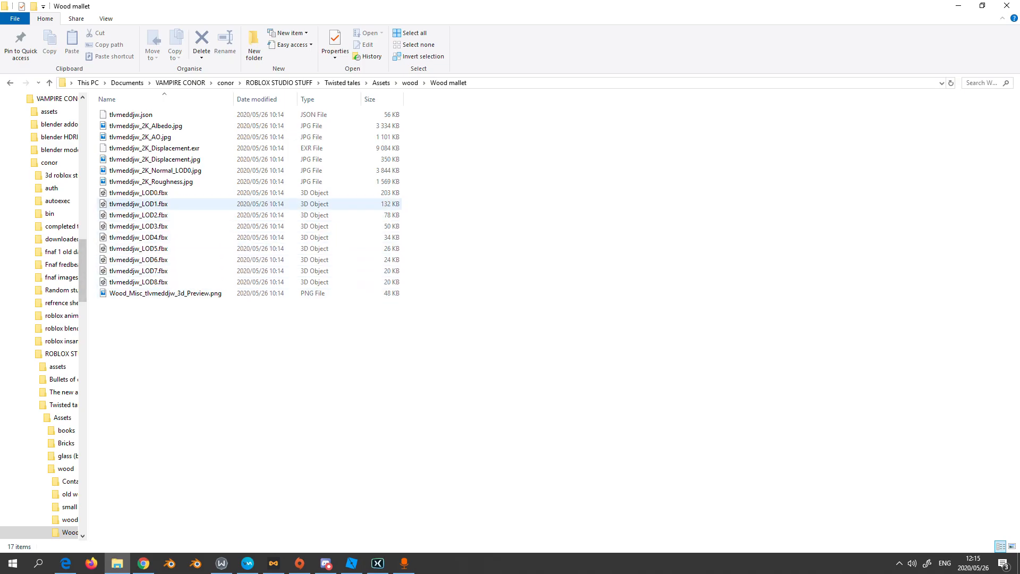
click(138, 193)
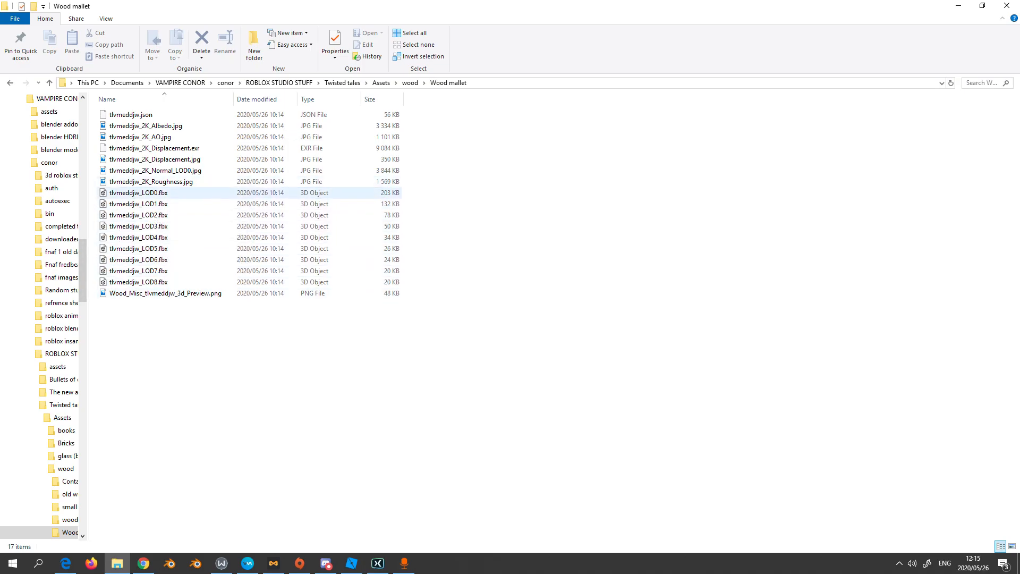
click(151, 181)
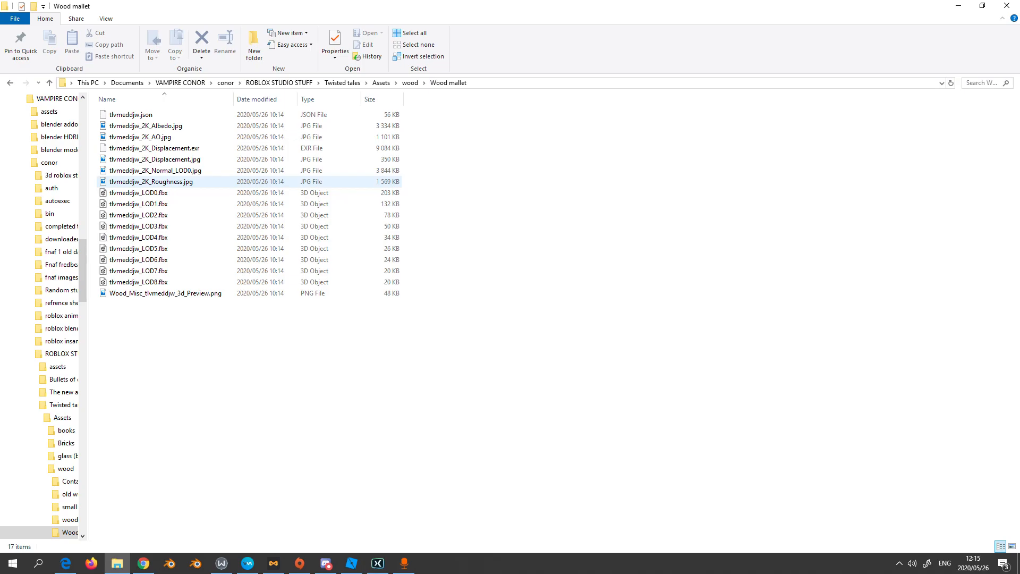
click(138, 192)
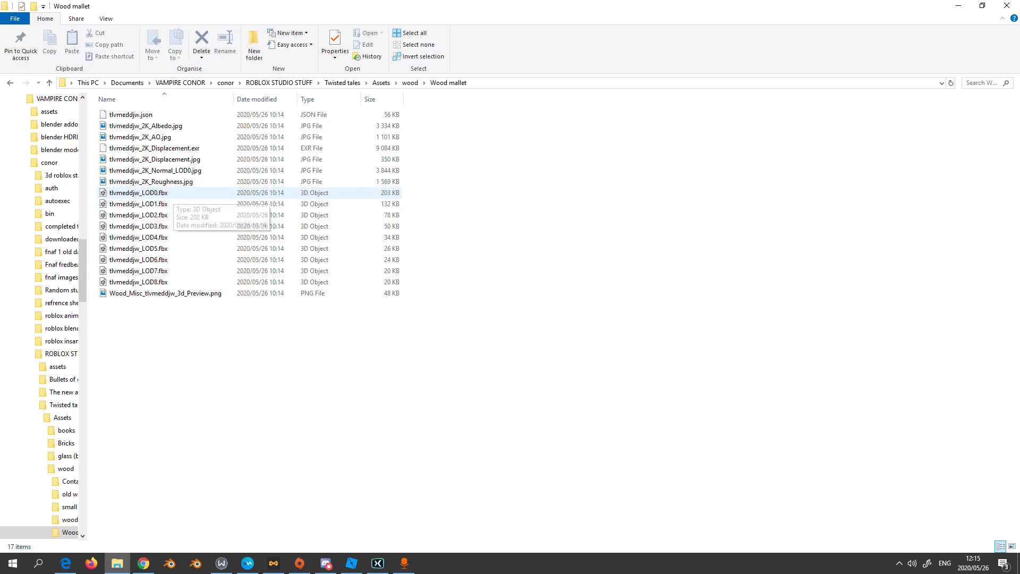
mouse_move(138, 193)
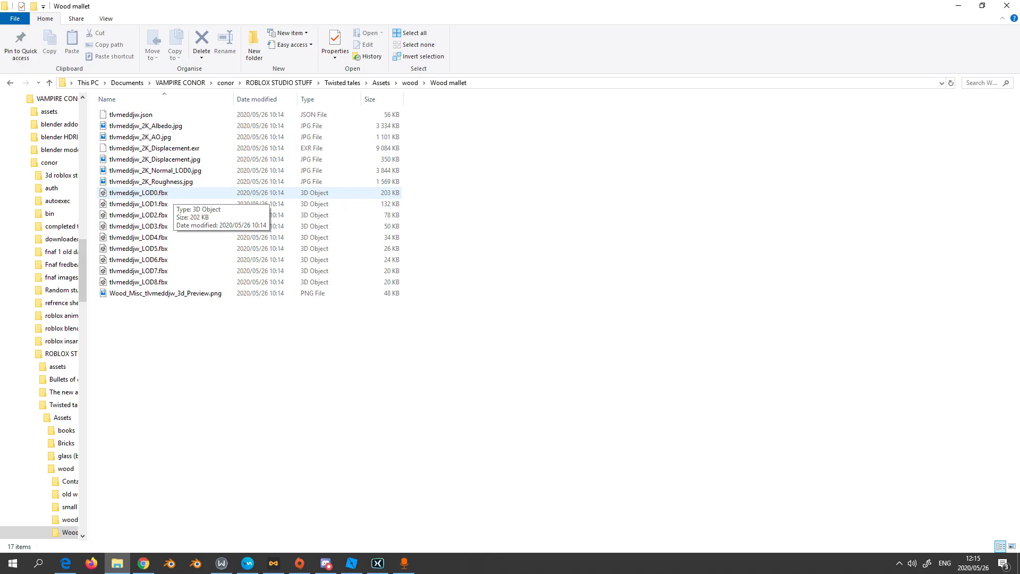
click(138, 237)
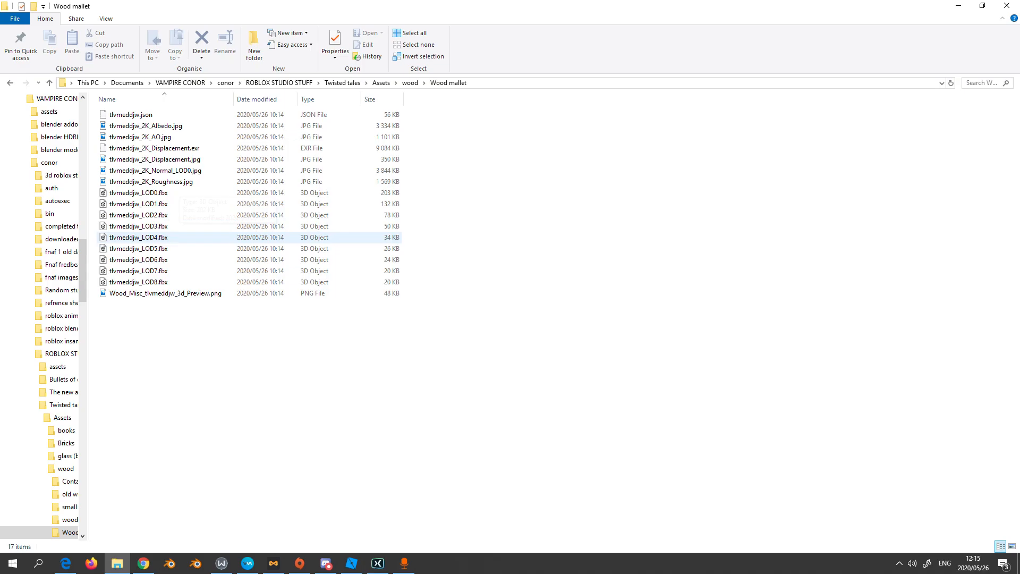
click(139, 270)
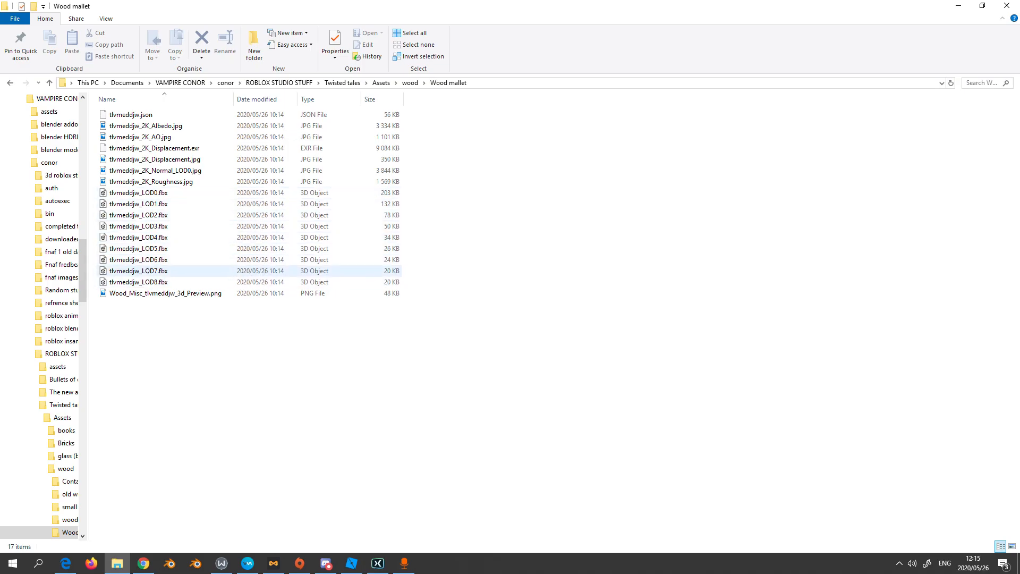
click(351, 563)
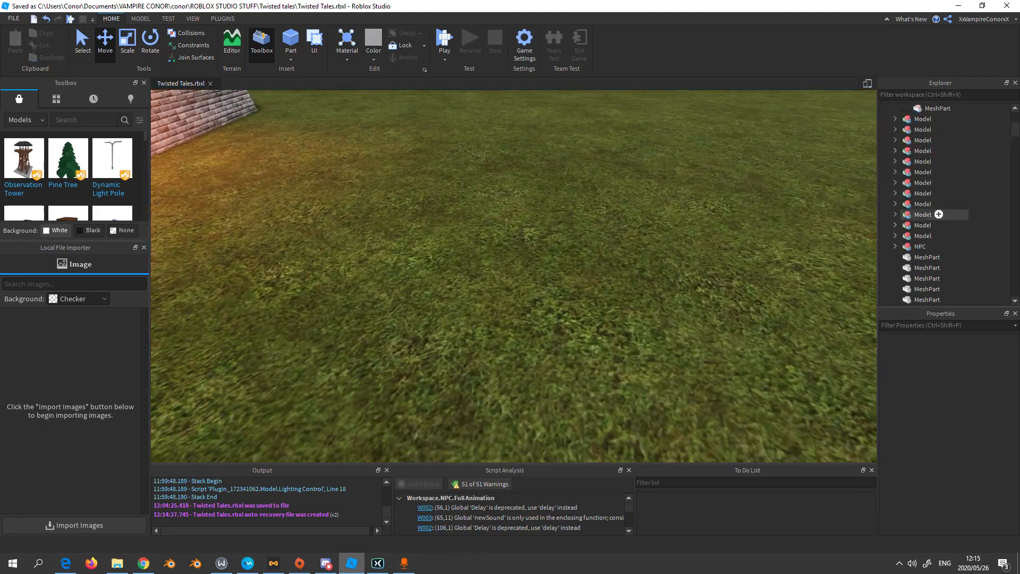
Insert a MeshPart into Workspace and load a mallet .fbx from Wood mallet as its MeshId.
click(918, 108)
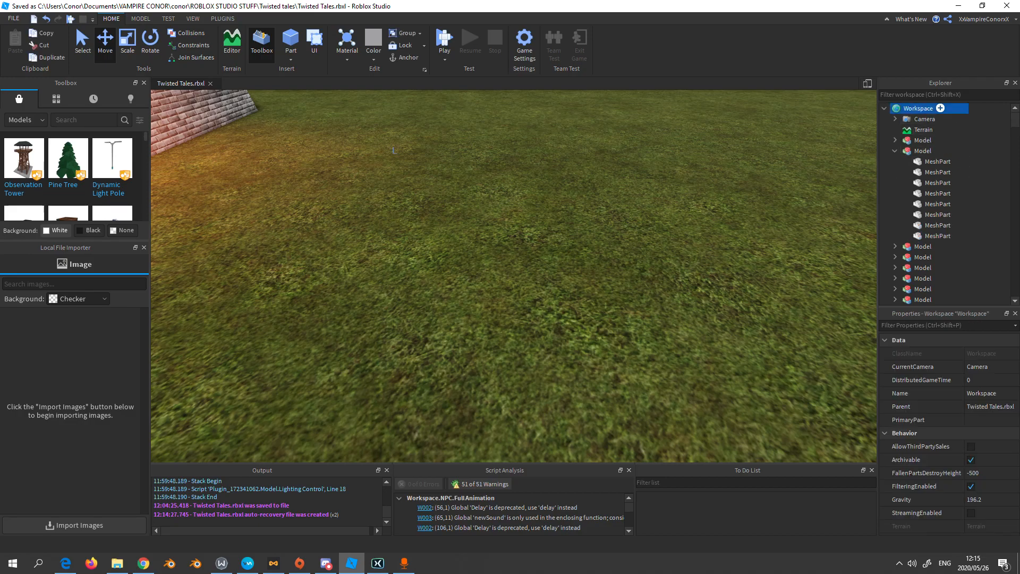
click(290, 40)
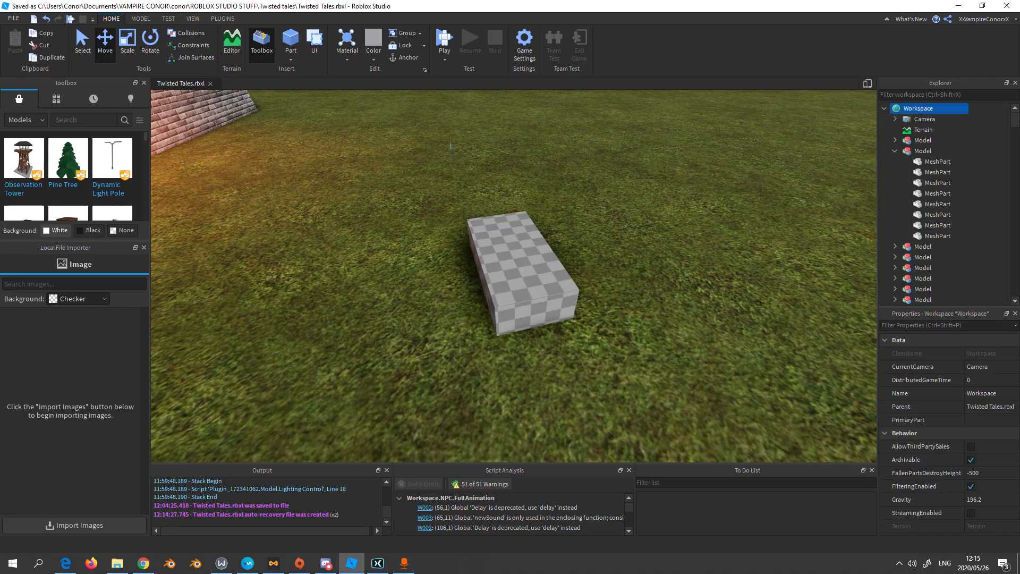
click(527, 270)
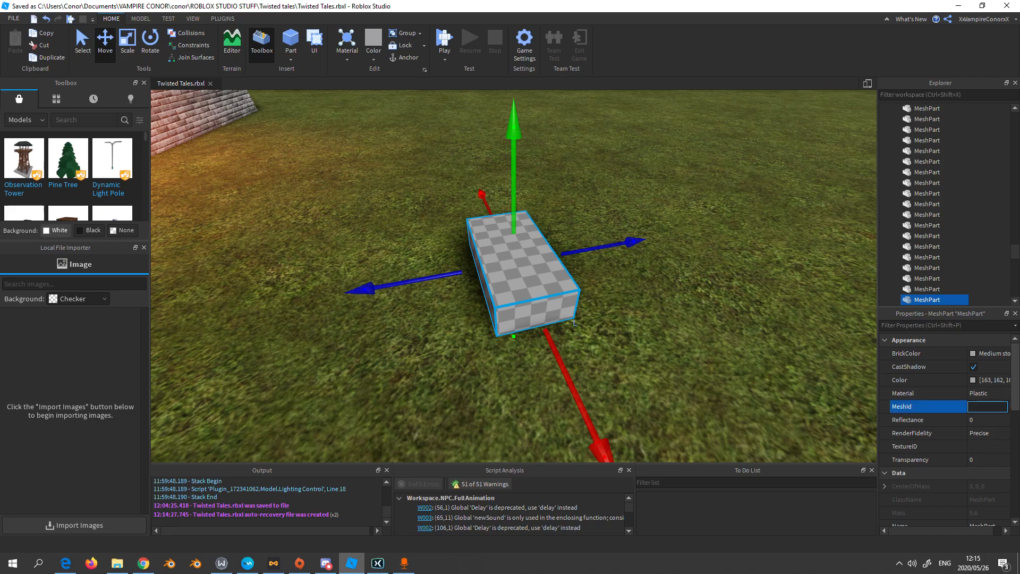
click(1006, 406)
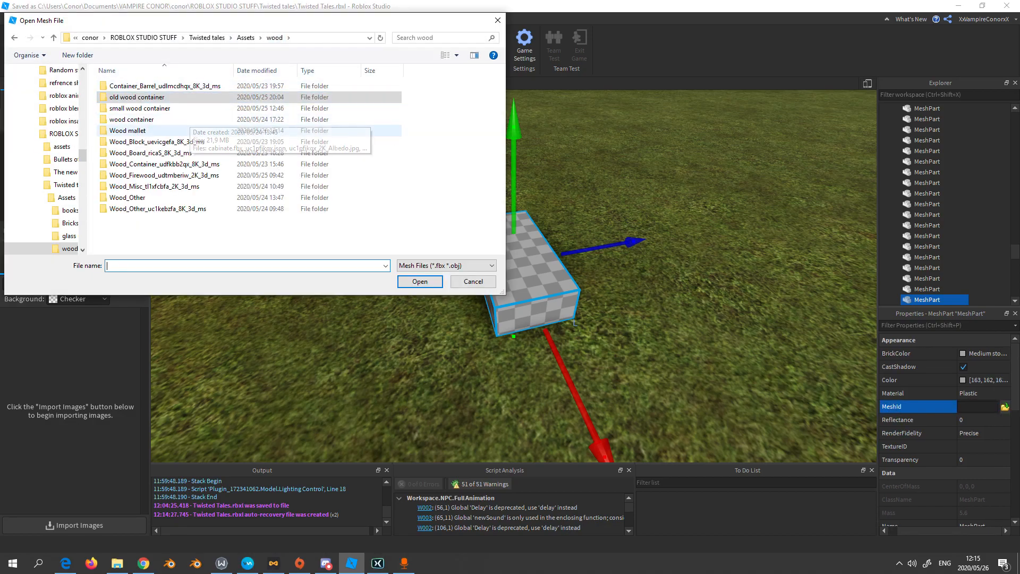
double_click(128, 130)
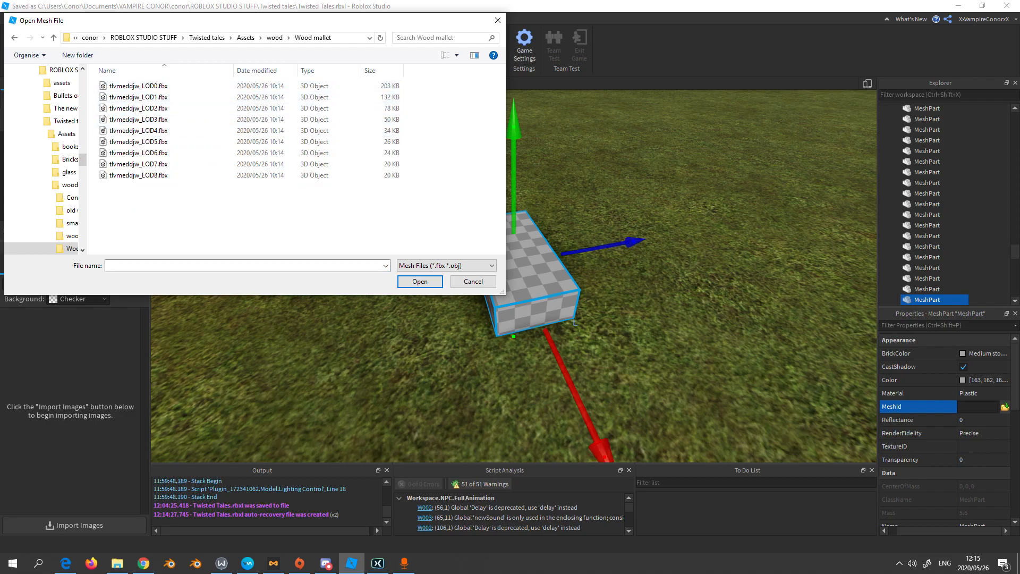
click(137, 86)
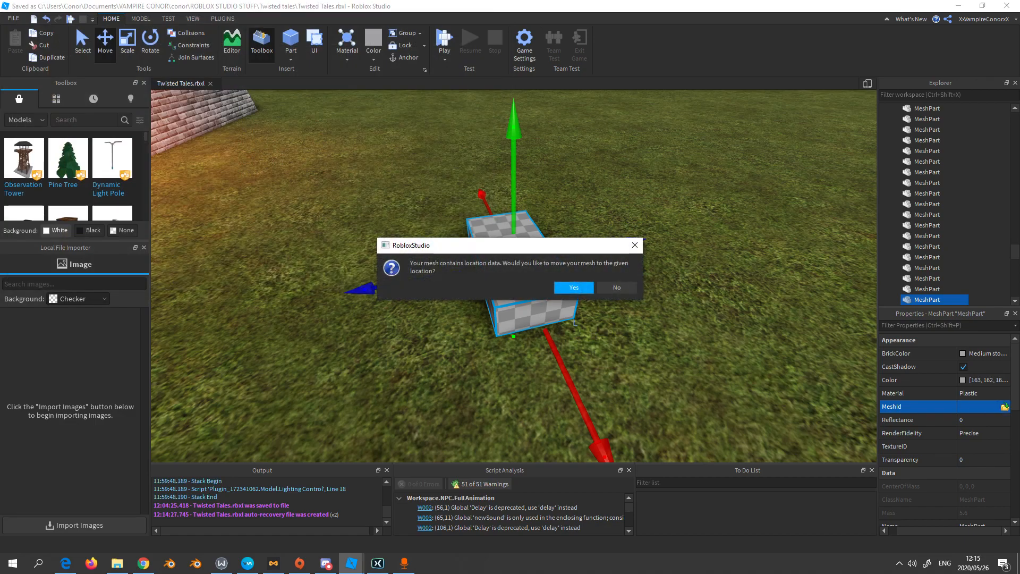
Accept the mesh's location data so the mallet moves beside the brick wall.
click(574, 287)
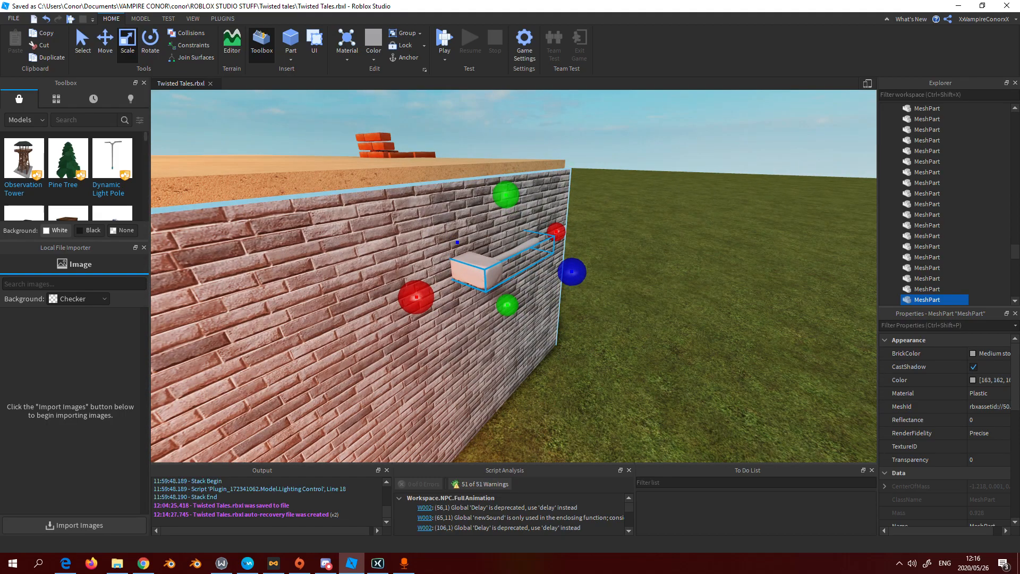
click(105, 41)
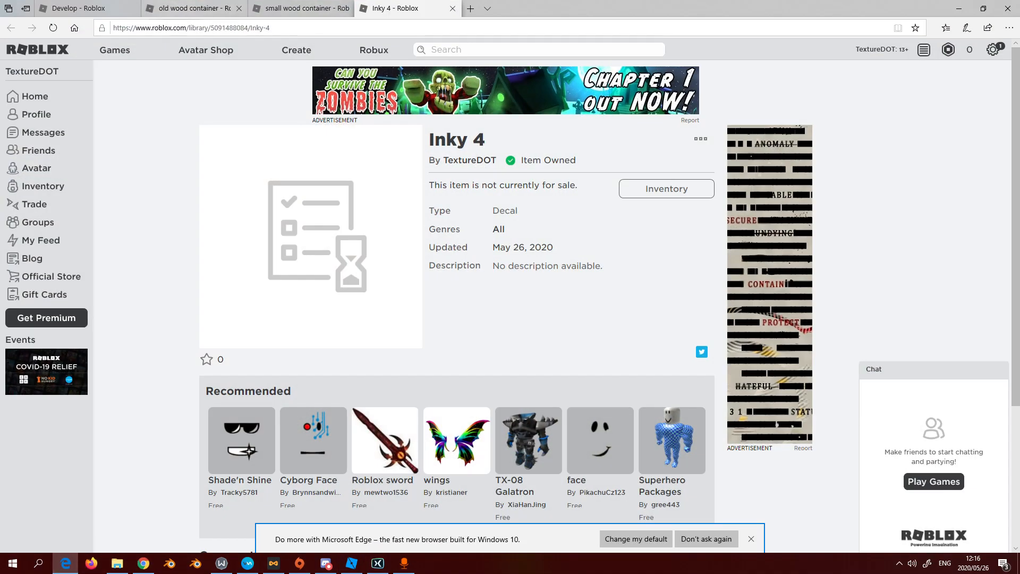
Choose tlvmeddjw_2K_Albedo.jpg from the Wood mallet folder as the new decal's image.
click(78, 8)
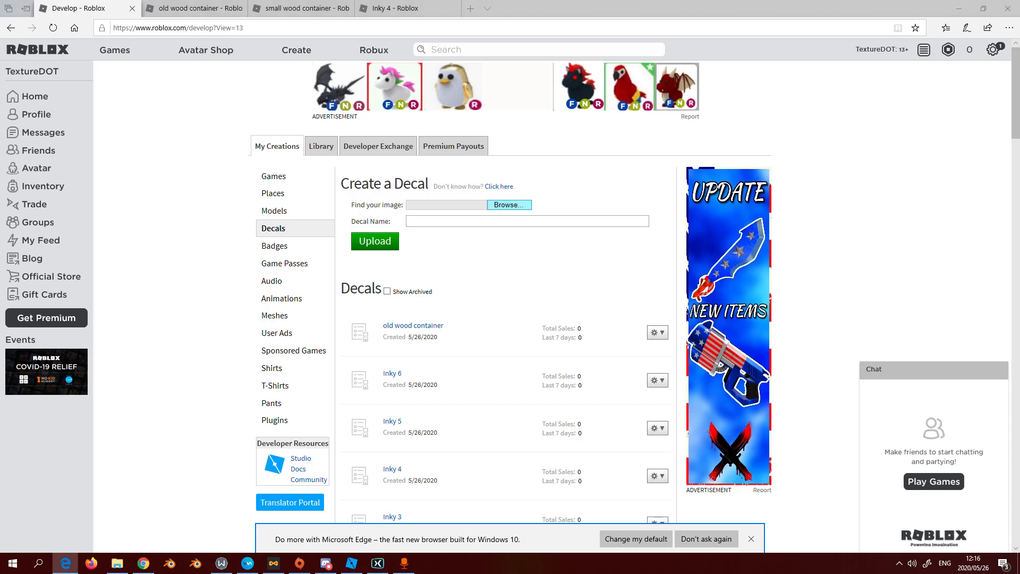
click(509, 204)
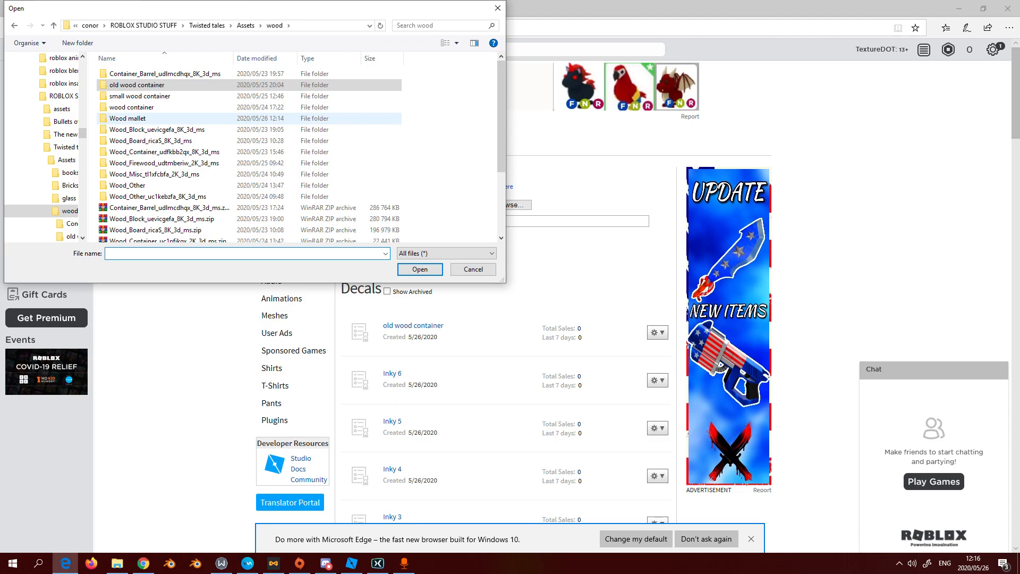
double_click(128, 118)
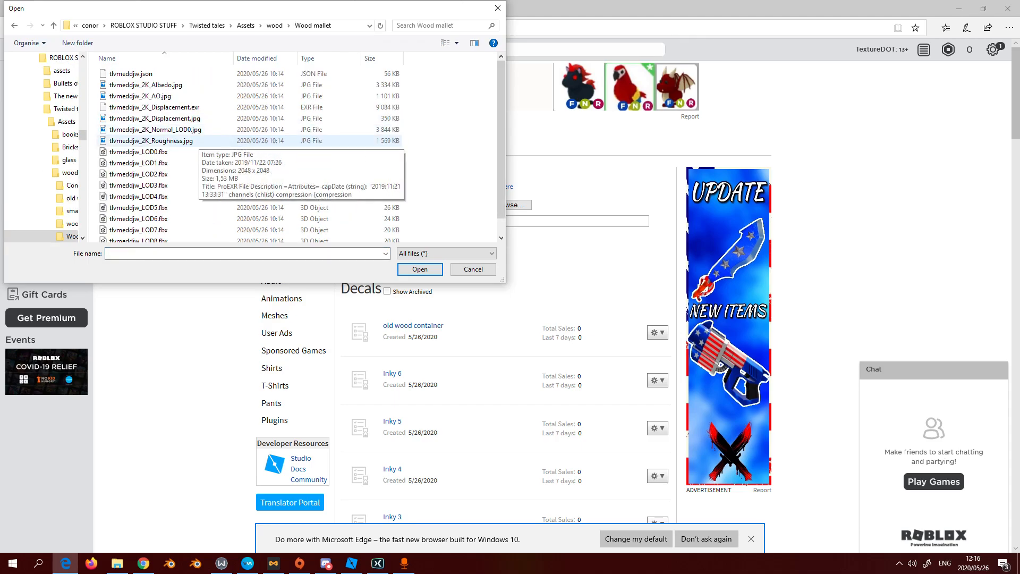
click(146, 85)
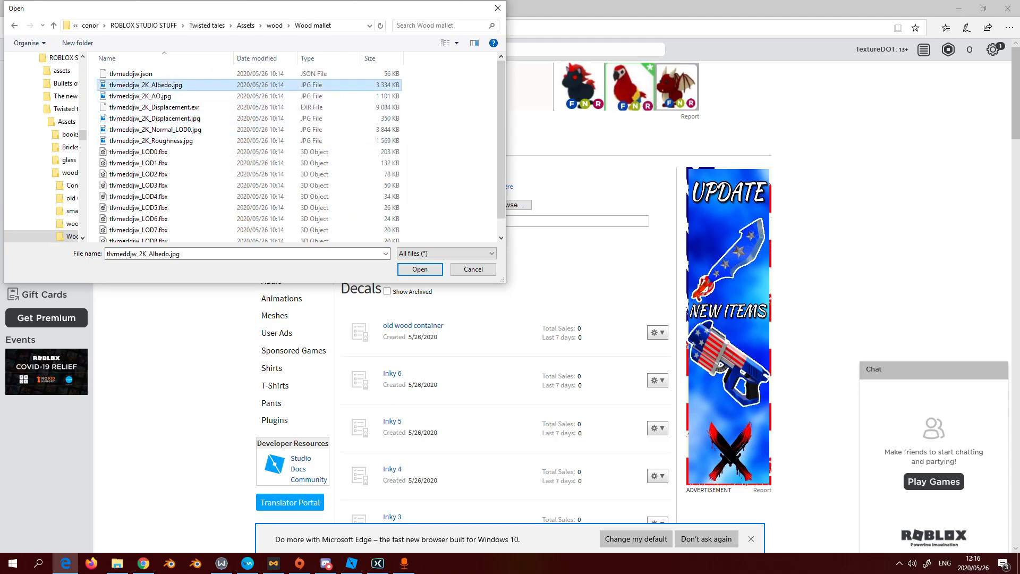
click(420, 269)
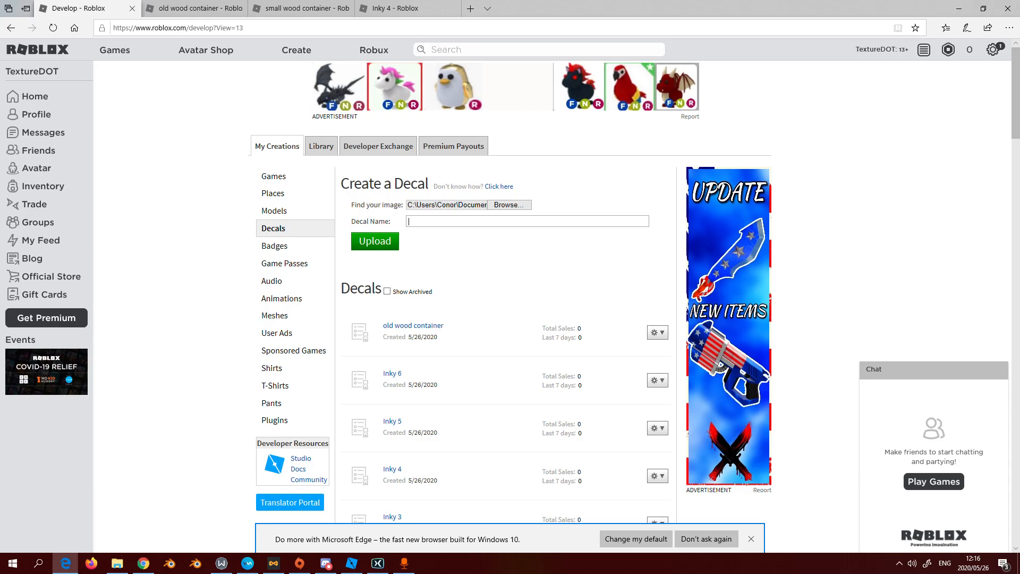
Name the decal 'wodden mallet text' and upload the mallet albedo image.
text(wodden mallet te)
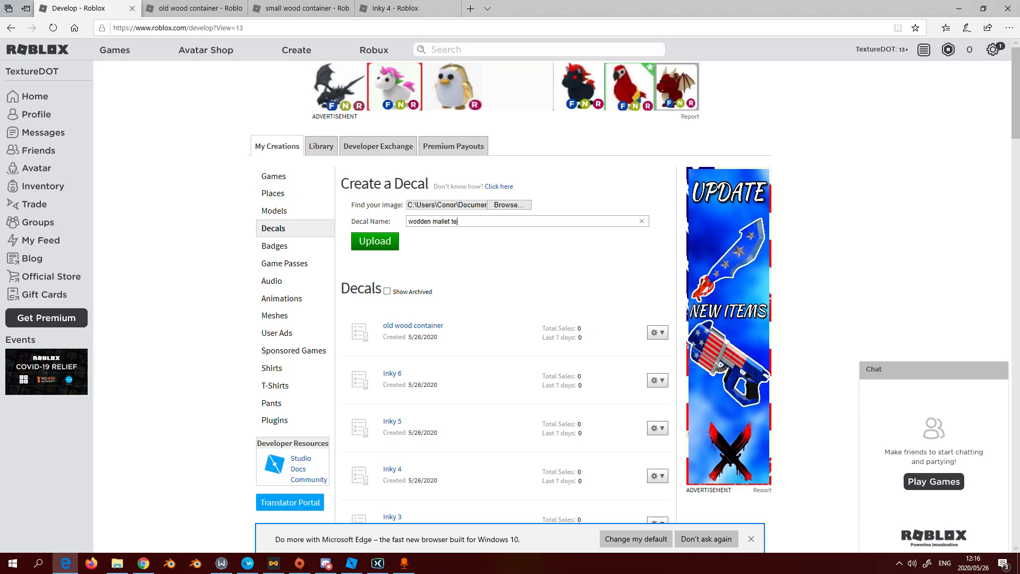
text(xt)
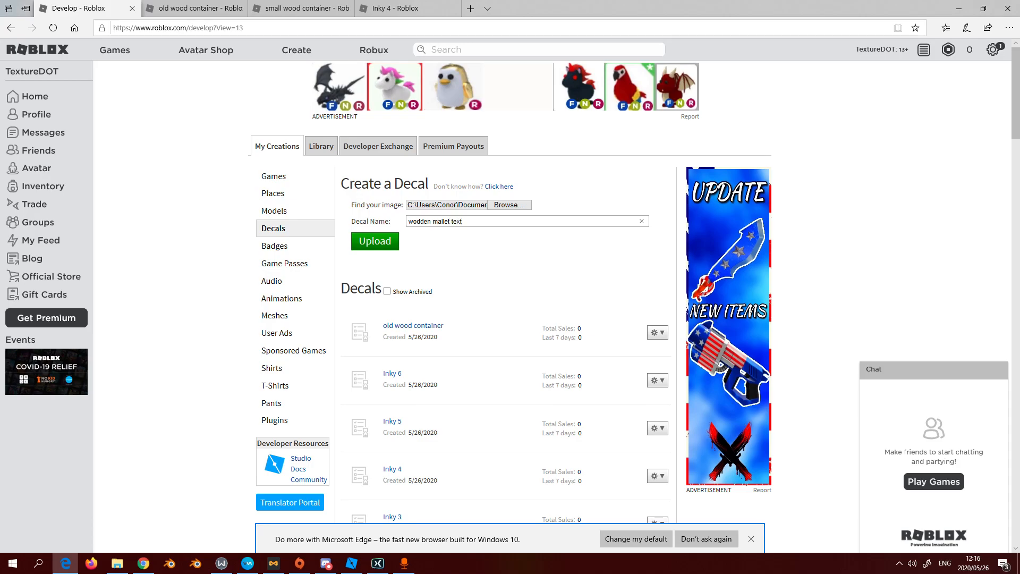
click(375, 241)
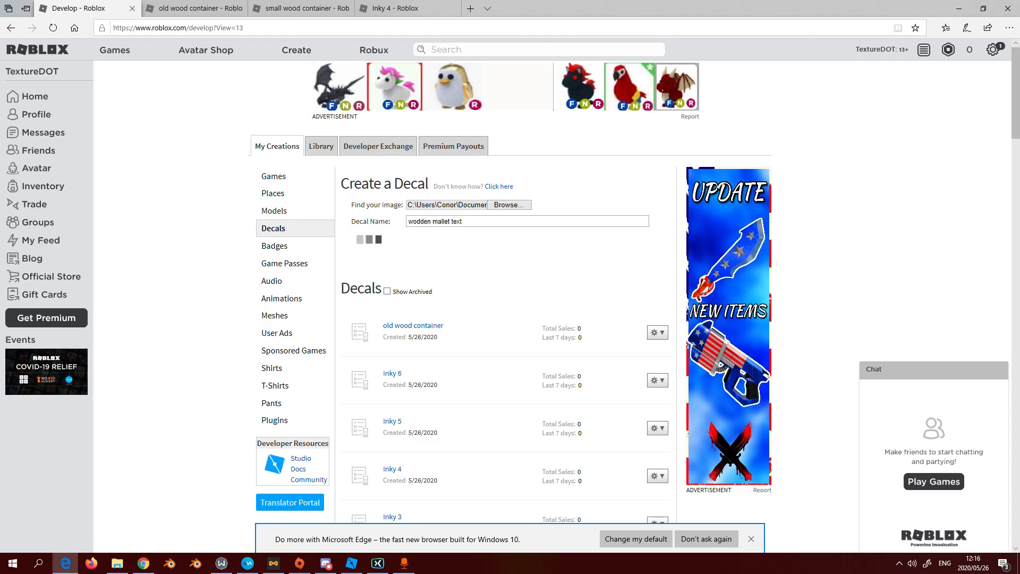
click(358, 239)
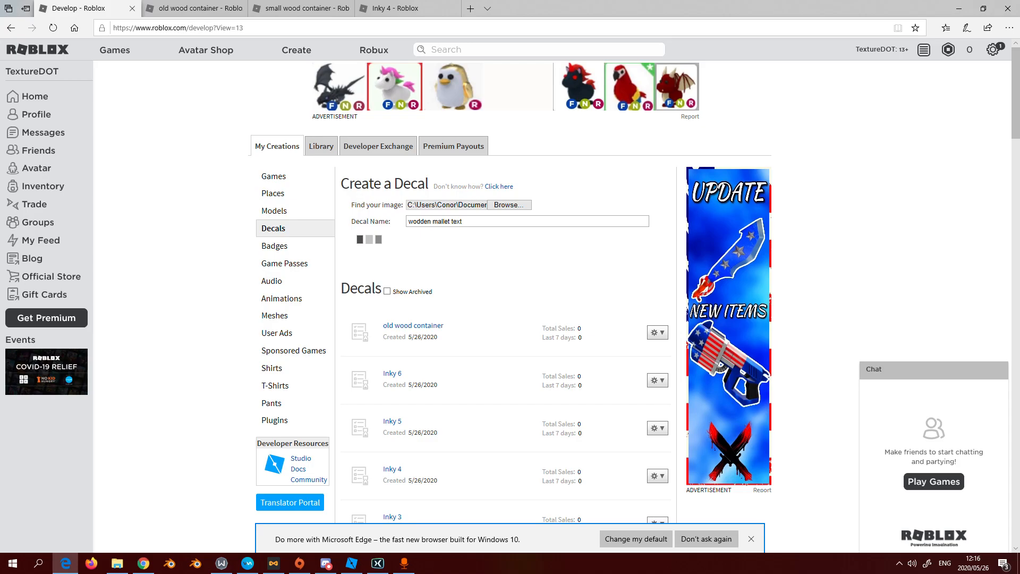
click(374, 241)
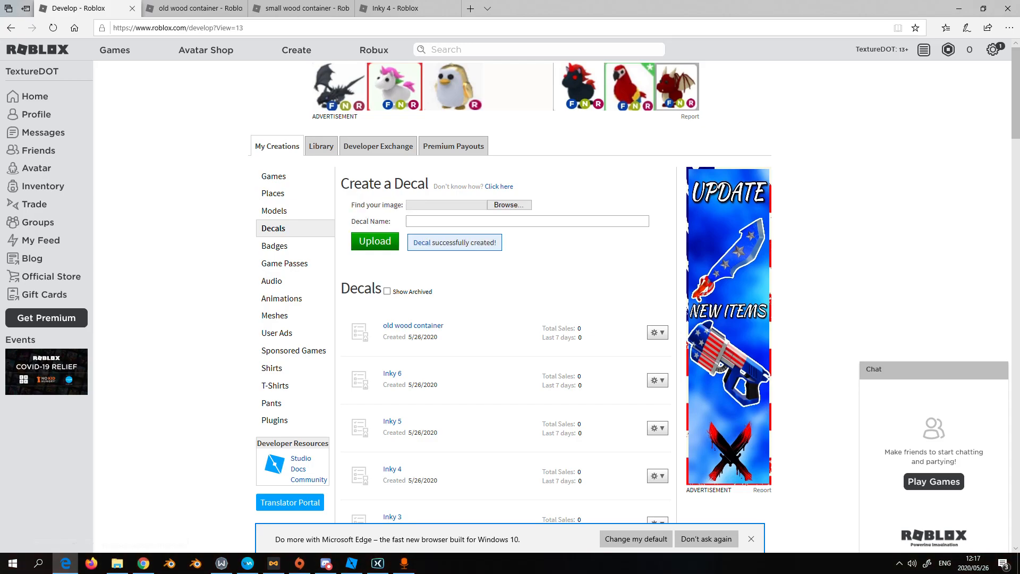
Open the 'wodden mallet text' decal page and select its numeric asset ID in the address bar.
scroll(down, 3)
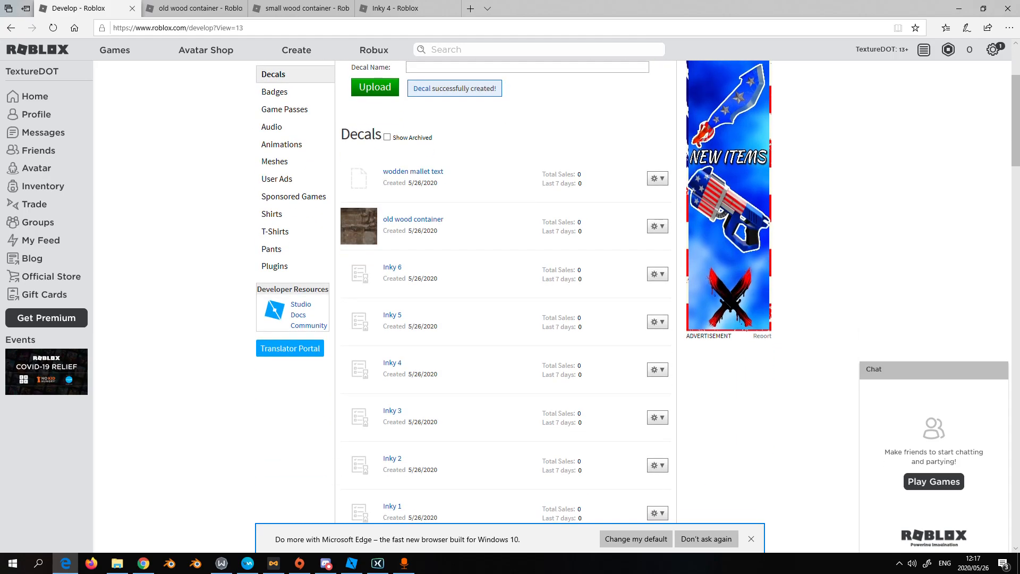
click(412, 172)
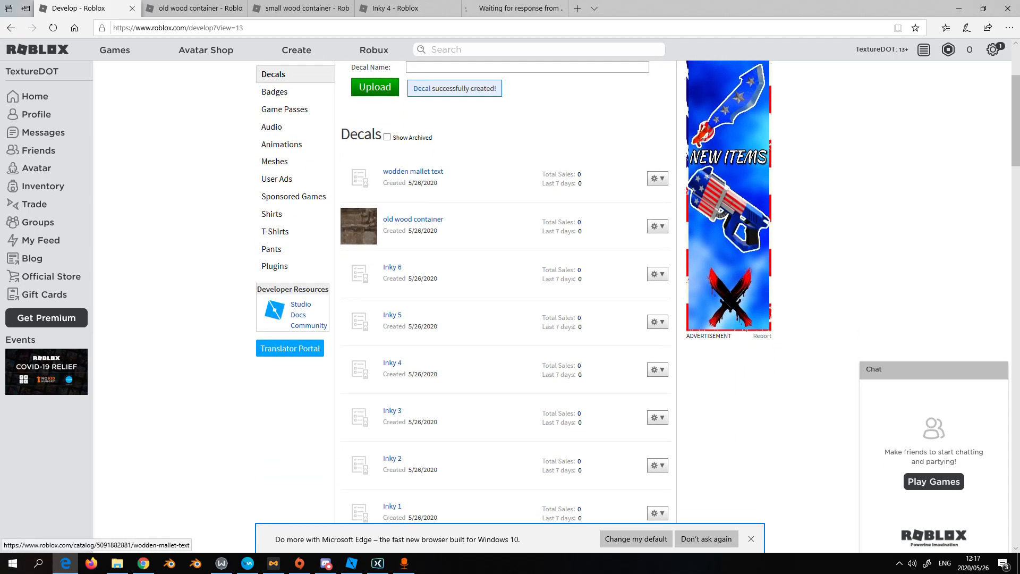
click(414, 171)
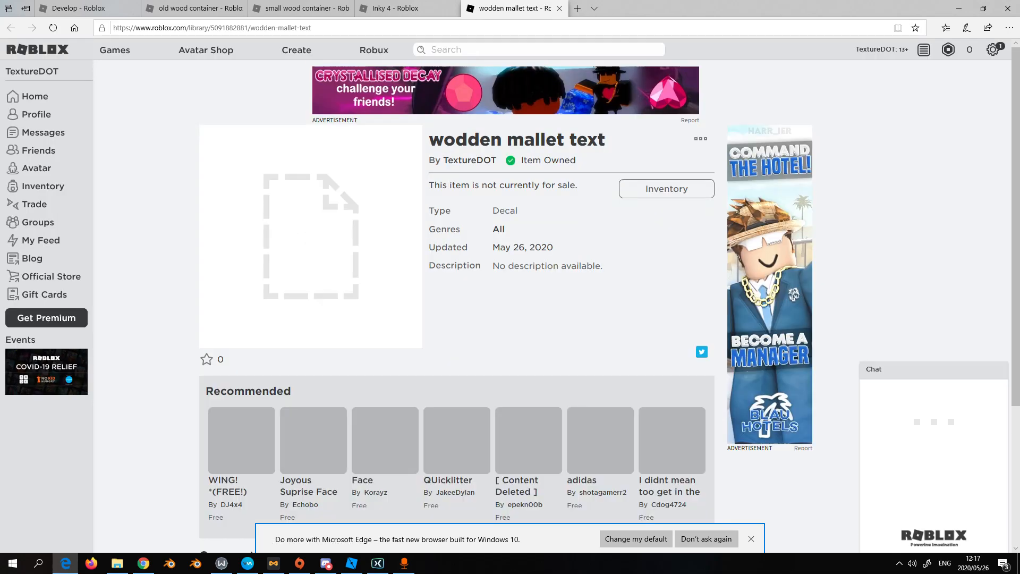
click(211, 27)
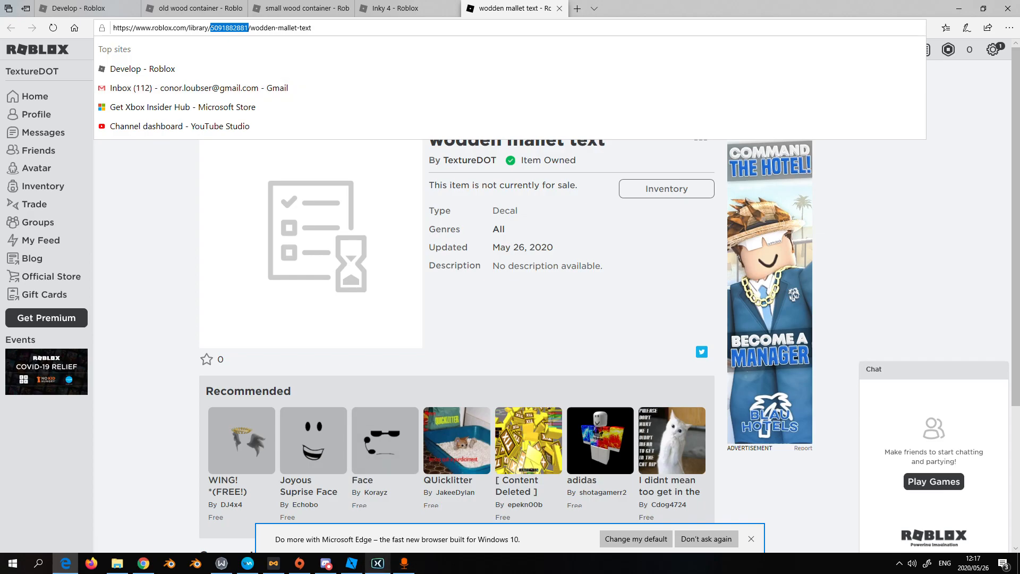
click(351, 563)
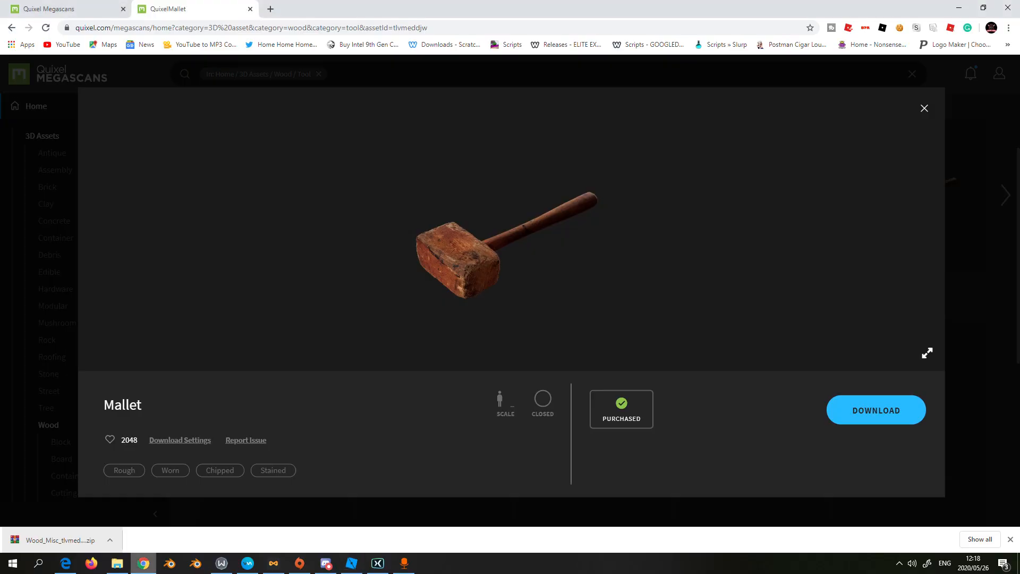
Close the Mallet preview and filter to the Assembly Embankment subcategory.
click(55, 170)
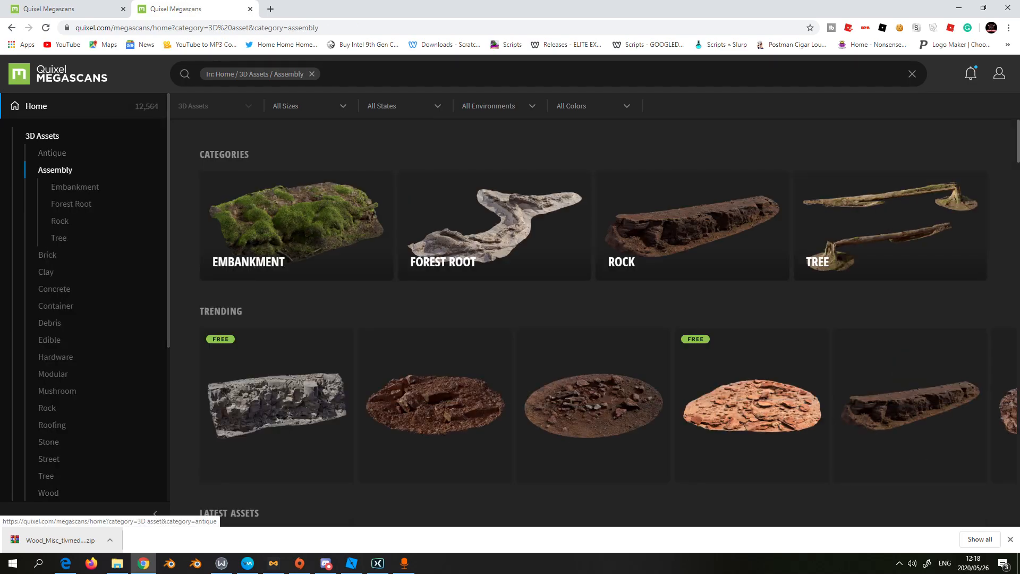
mouse_move(692, 225)
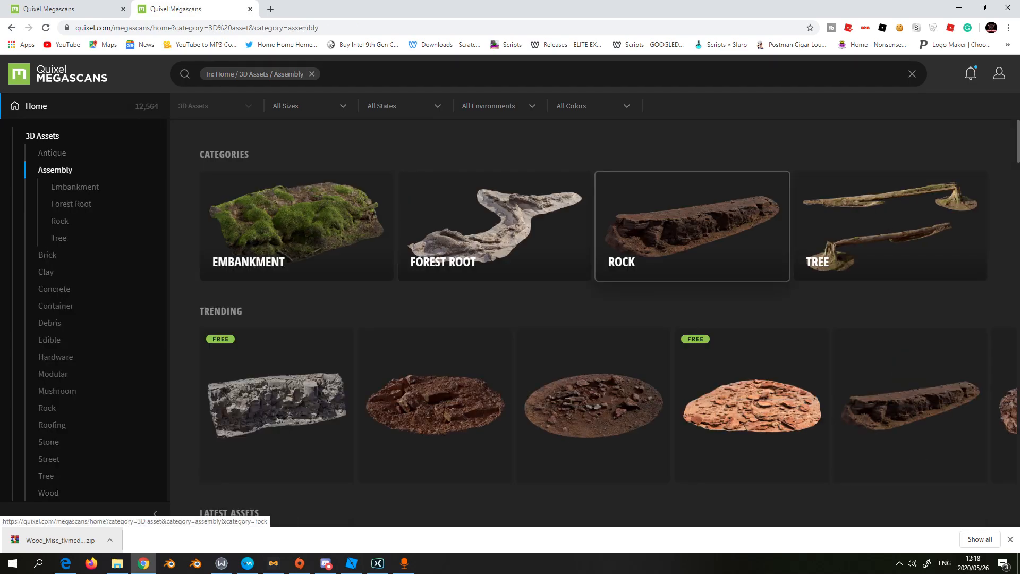
scroll(down, 3)
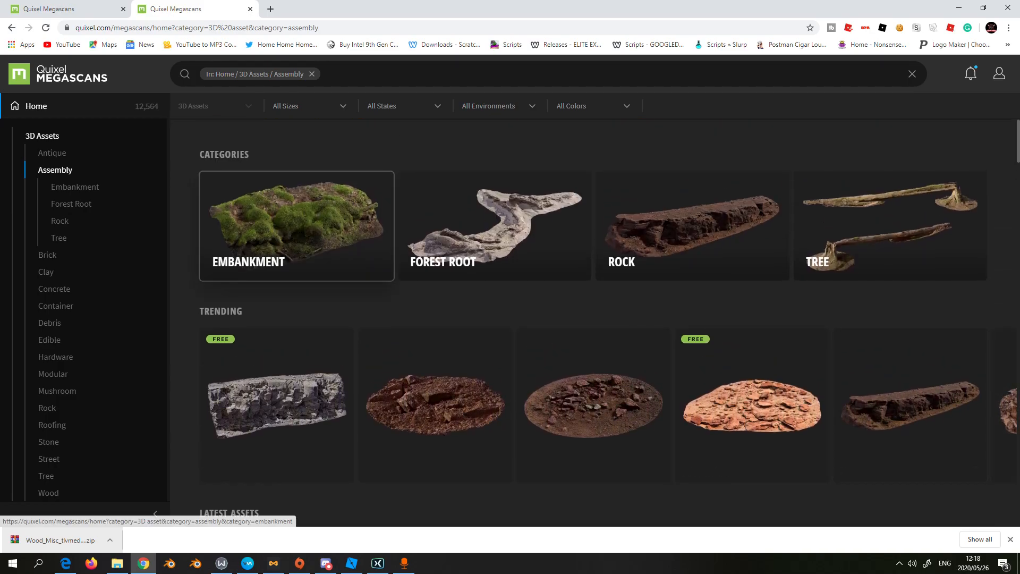
click(75, 187)
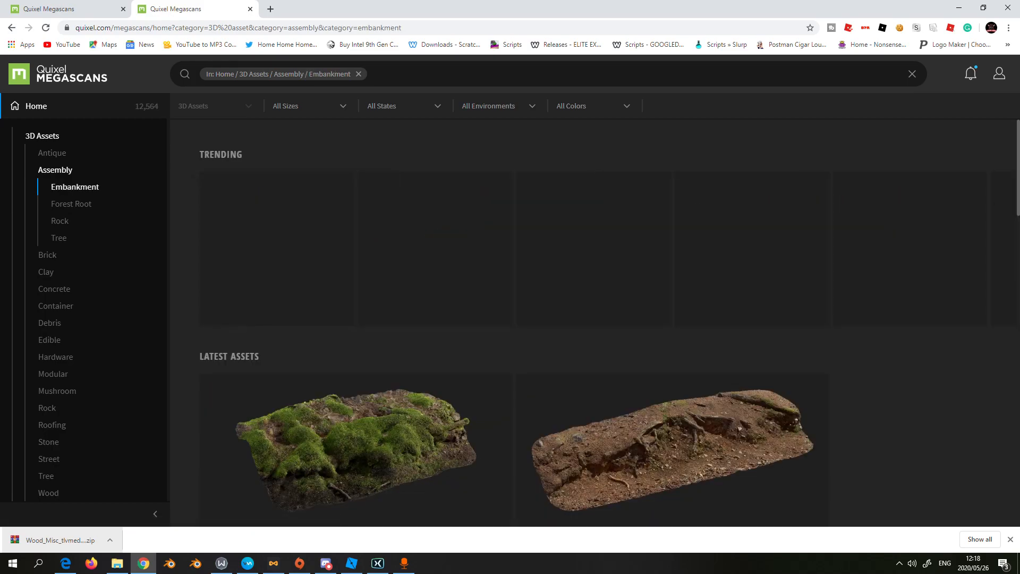
Scroll through the Mossy Embankment scans, then switch to the Rock assembly assets.
scroll(down, 3)
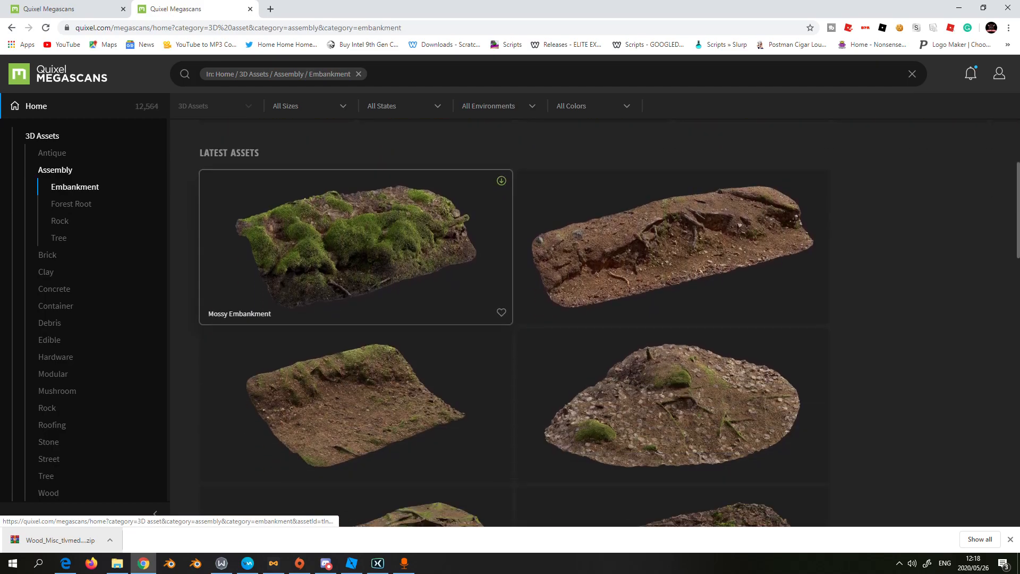
scroll(down, 3)
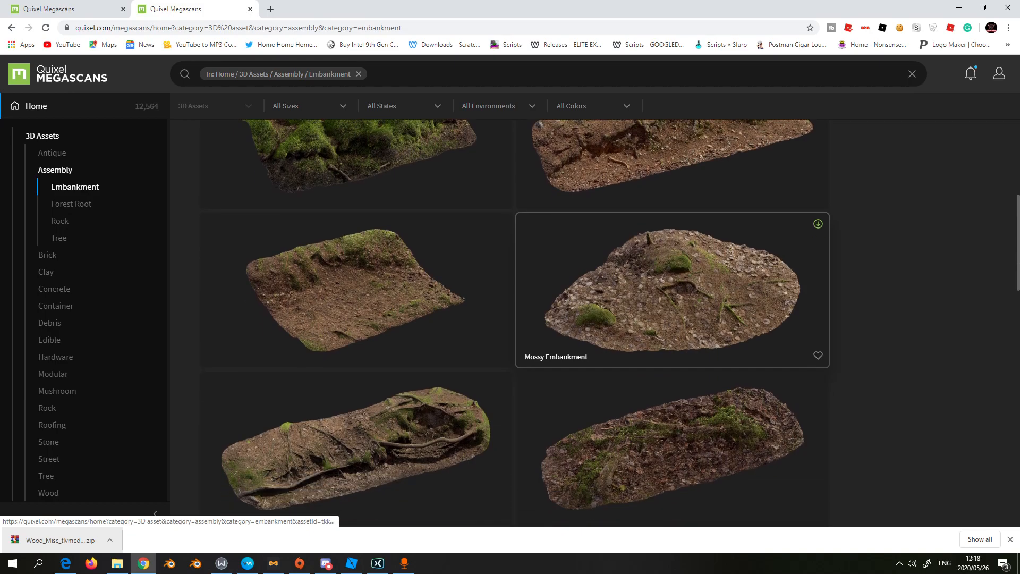
scroll(down, 3)
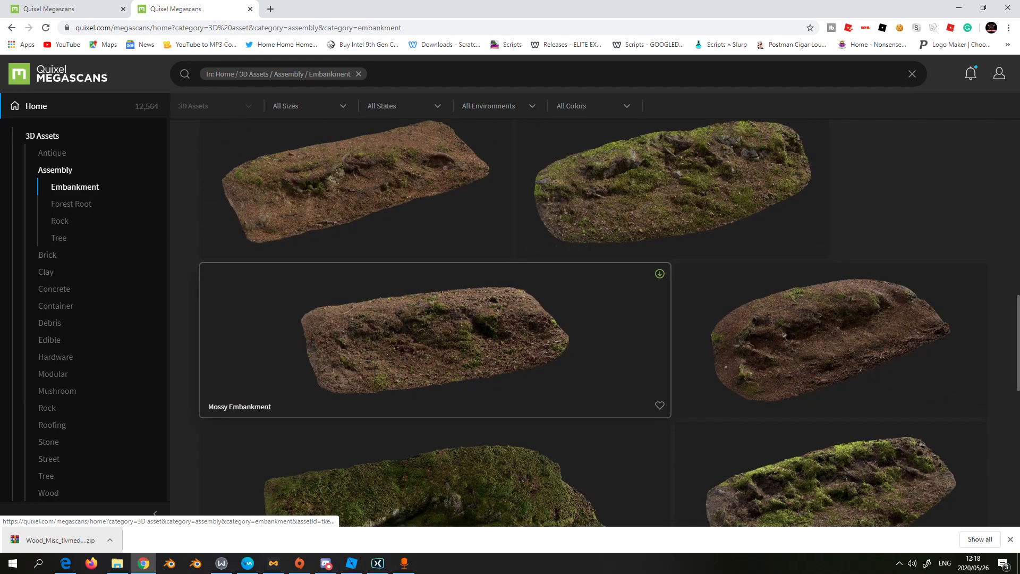
scroll(down, 3)
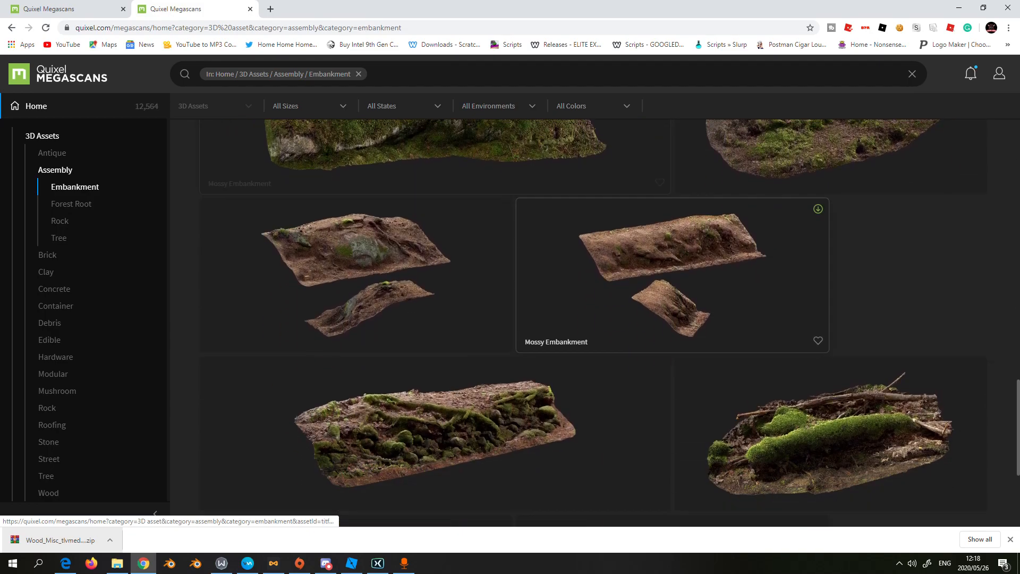
scroll(down, 3)
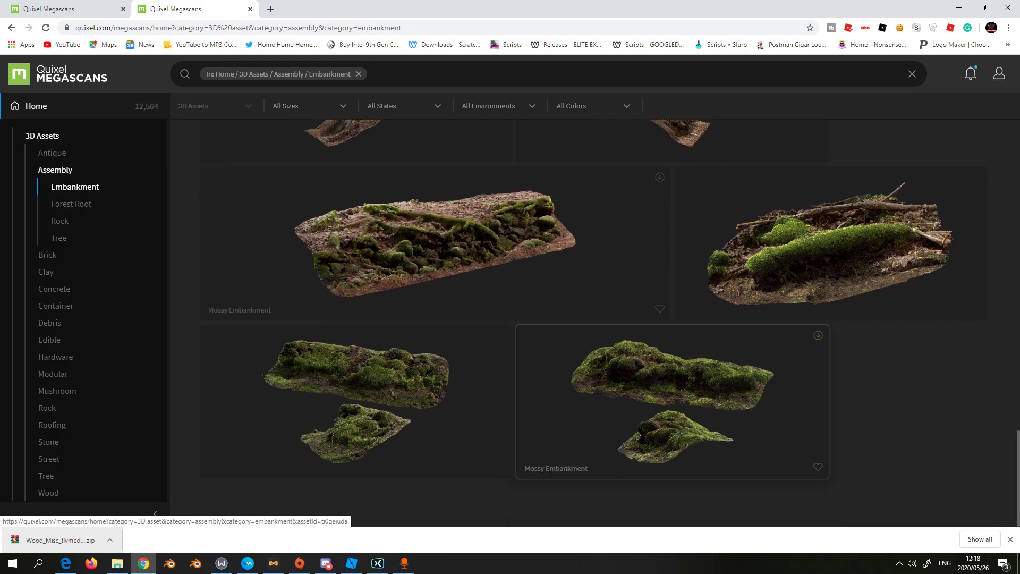
click(59, 221)
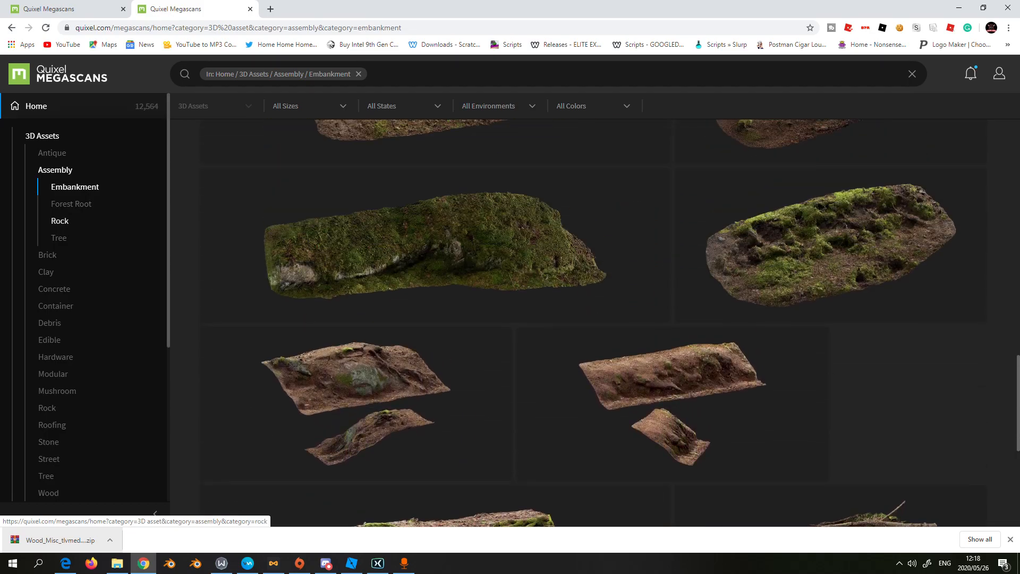